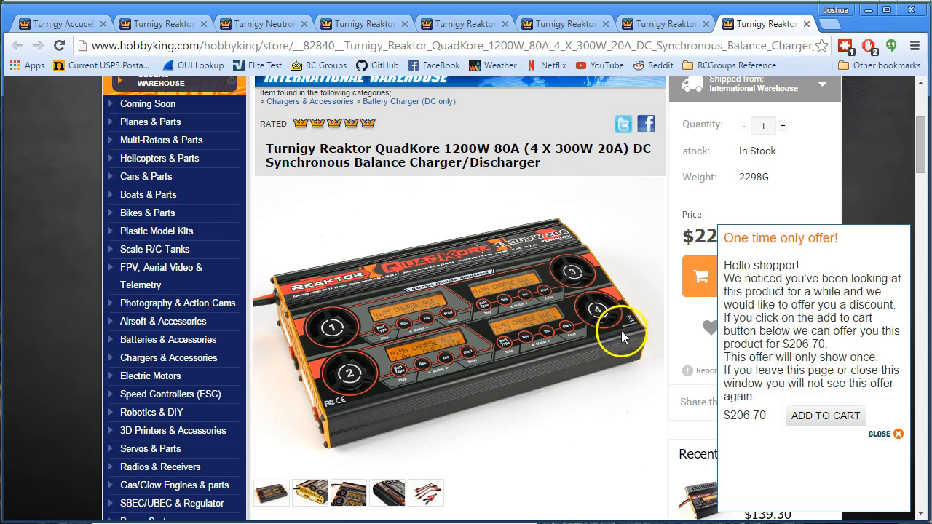
Dismiss the one-time discount offer on the Turnigy Reaktor QuadKore product page
left_click(880, 434)
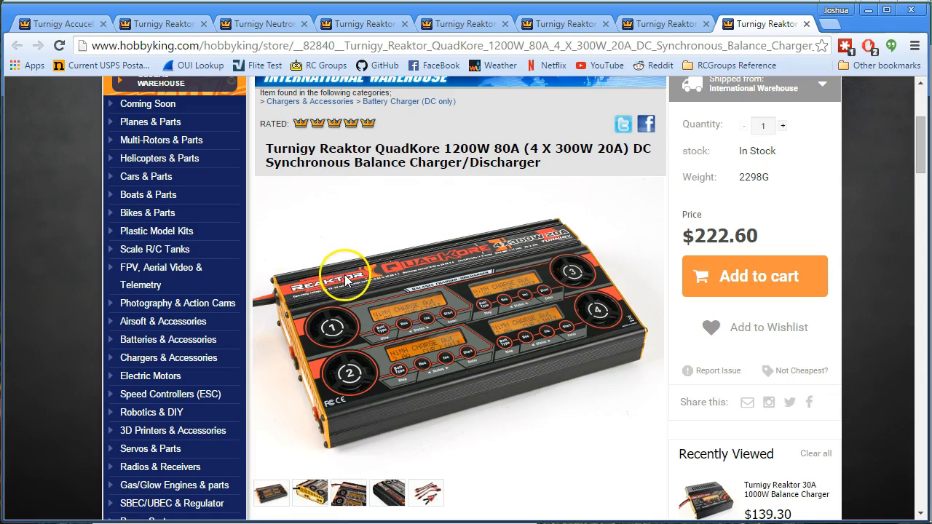
mouse_move(495, 199)
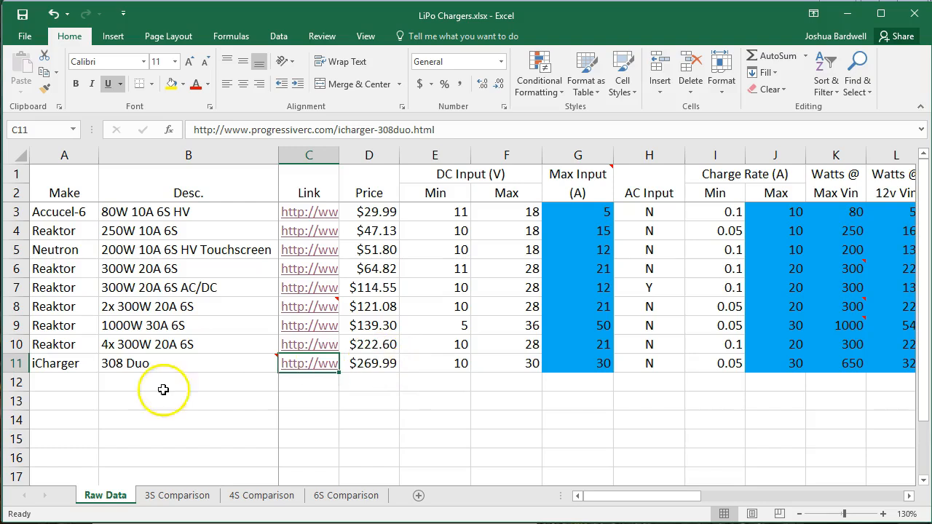
mouse_move(67, 419)
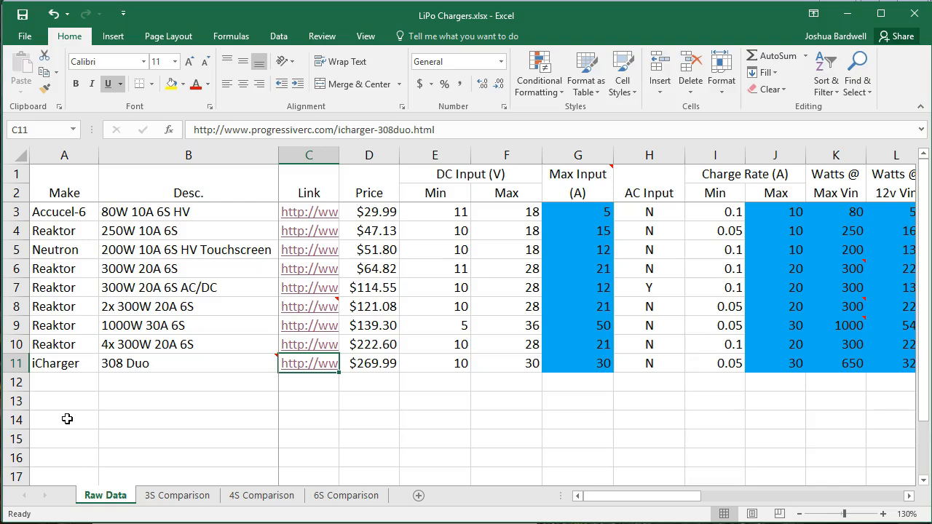
mouse_move(61, 409)
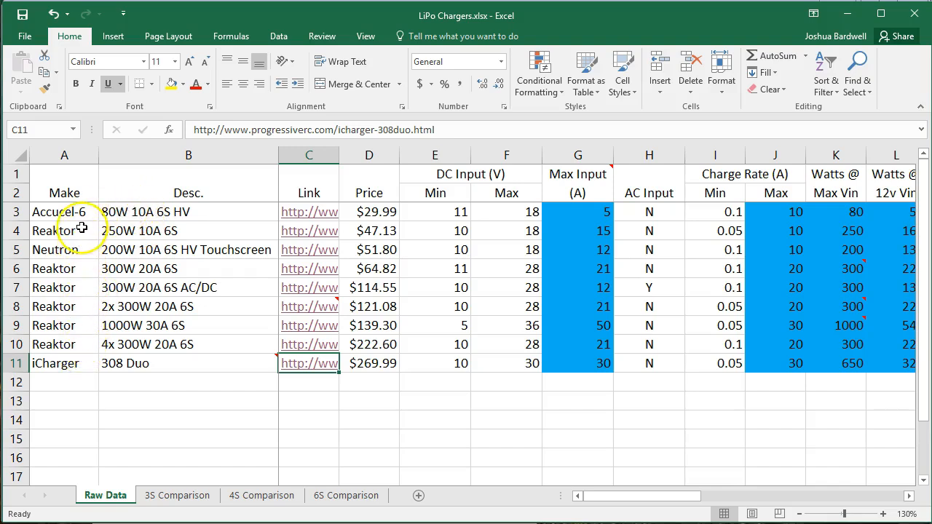
mouse_move(82, 348)
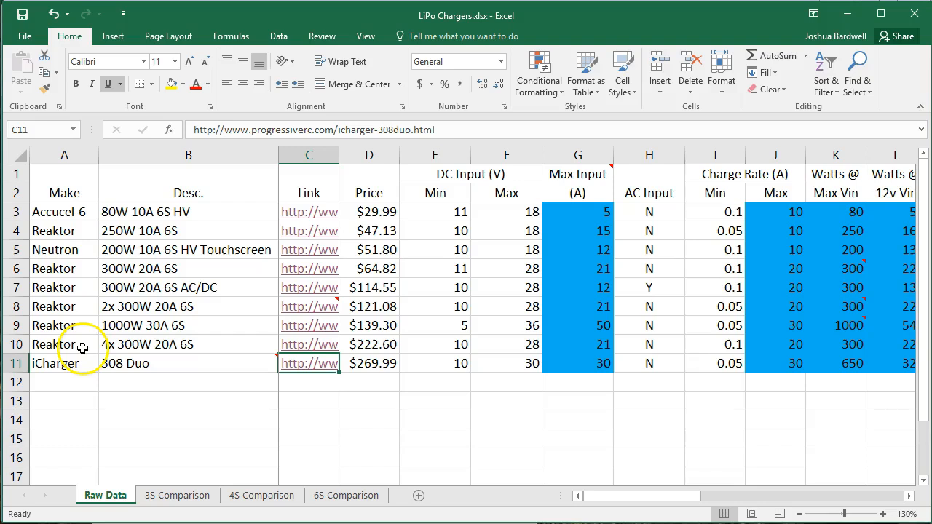
mouse_move(148, 337)
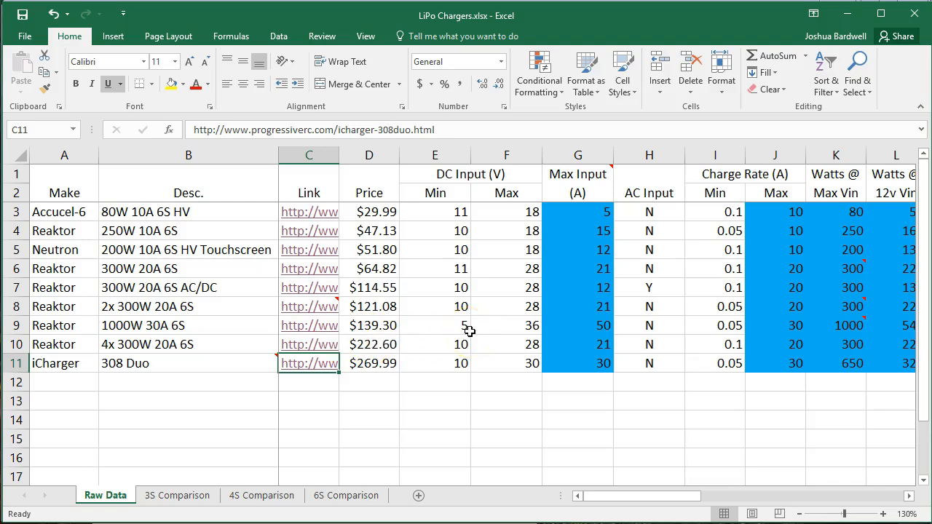
mouse_move(465, 332)
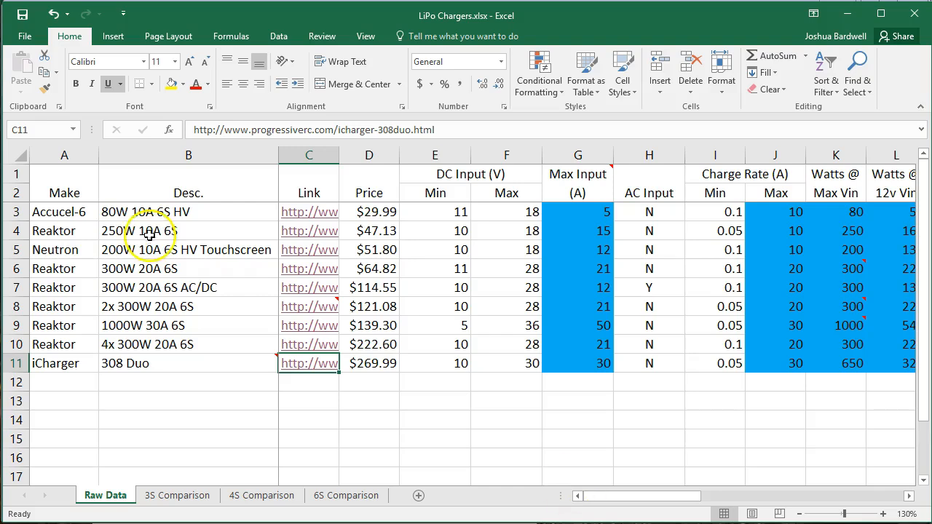
Hide the Link and Price columns so the charger specs sit side by side
left_click(507, 230)
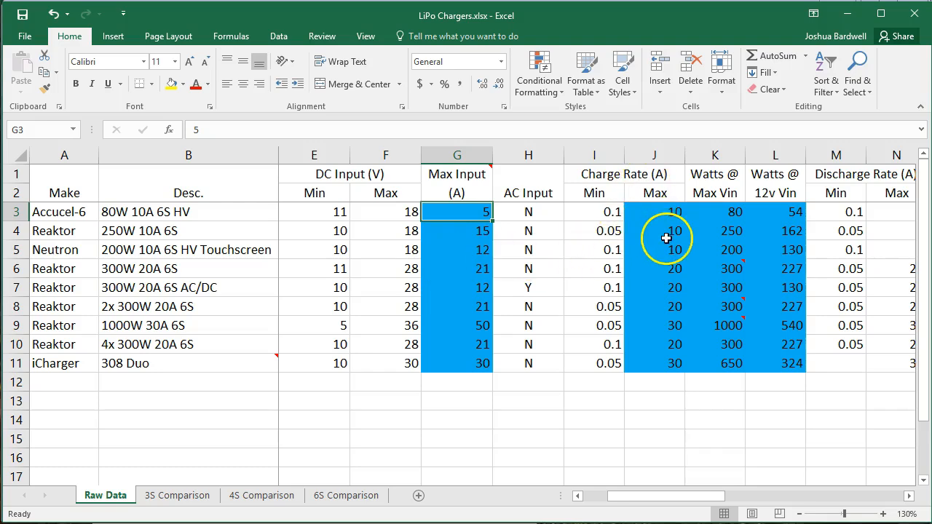
mouse_move(725, 242)
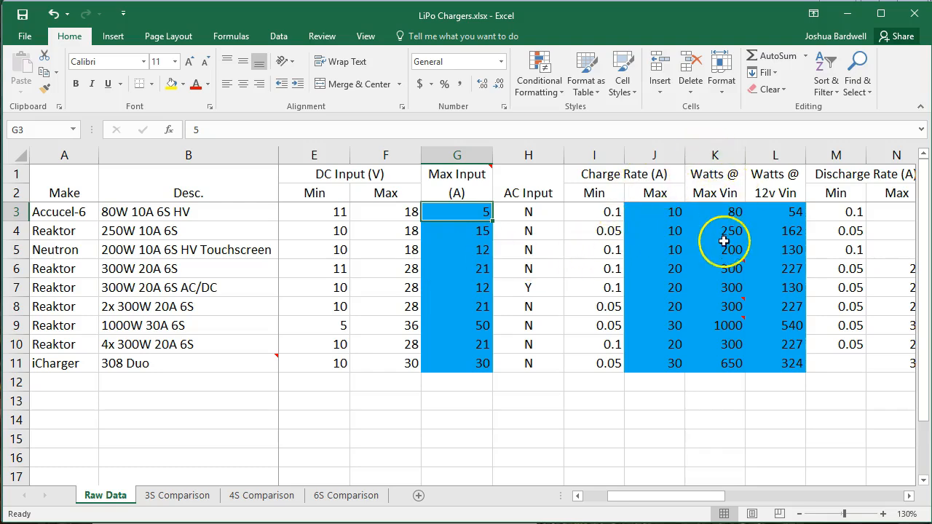
left_click(714, 249)
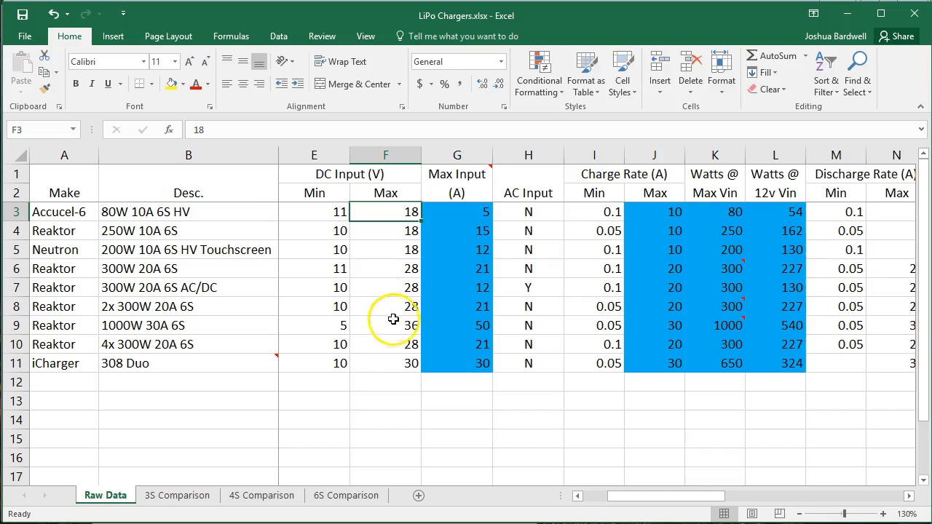
Unhide columns B:E so each charger's Link and Price show again
left_click(385, 326)
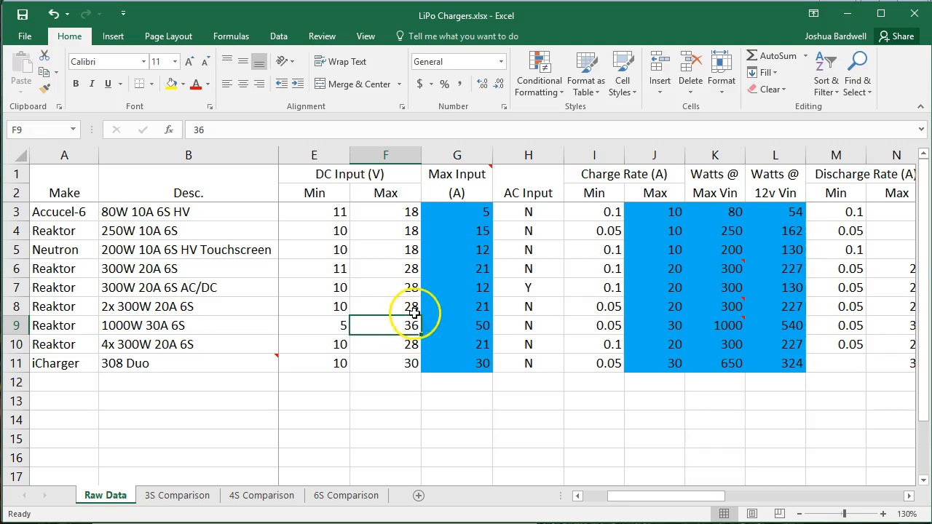
mouse_move(406, 320)
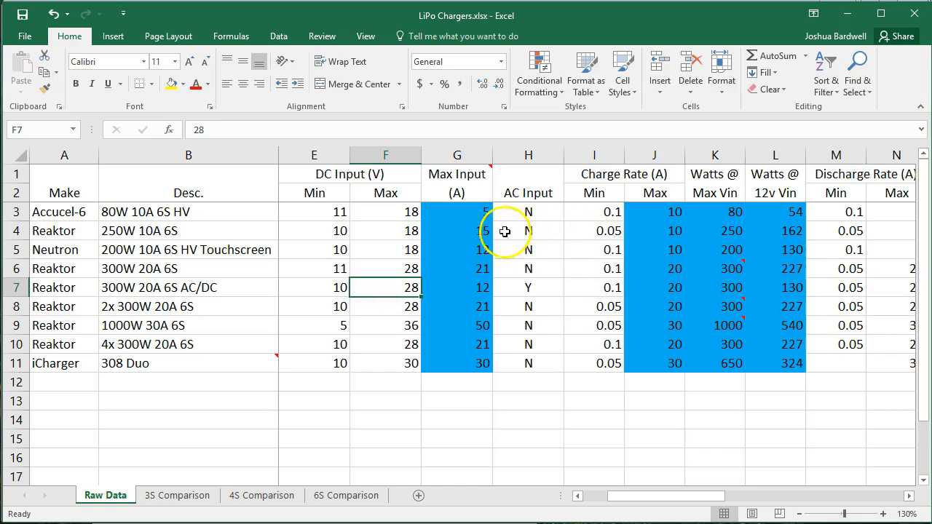
mouse_move(435, 358)
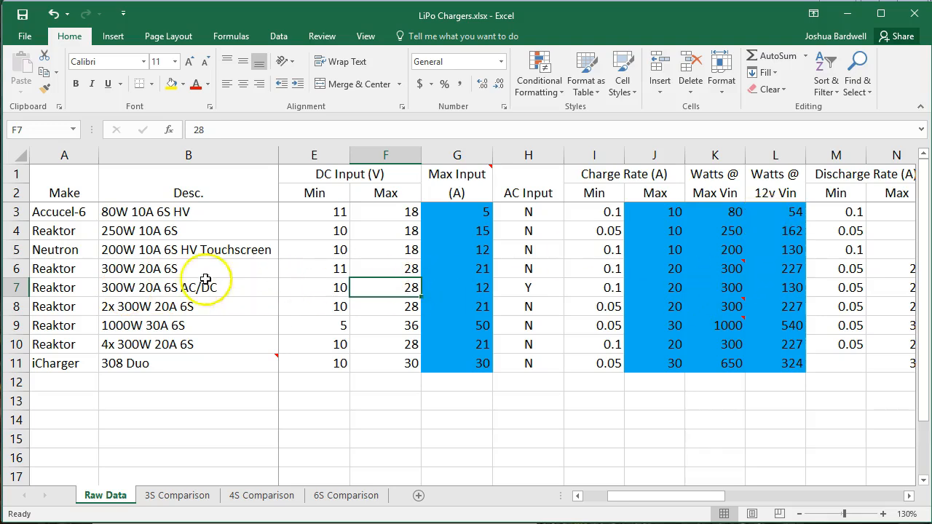
mouse_move(763, 201)
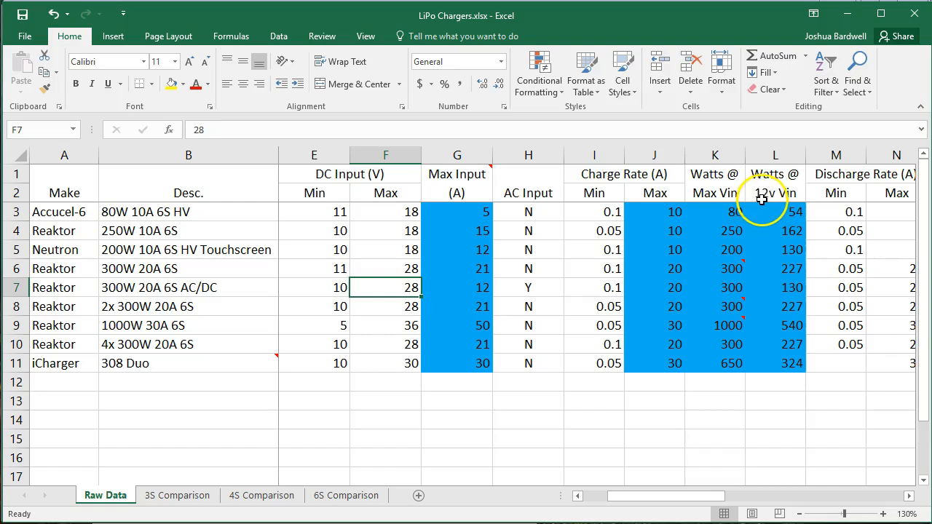
mouse_move(783, 207)
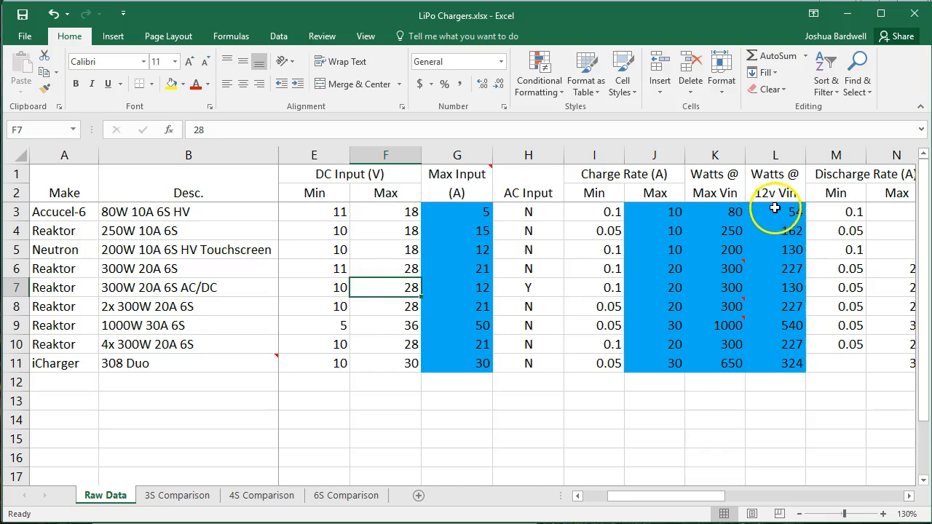
mouse_move(760, 222)
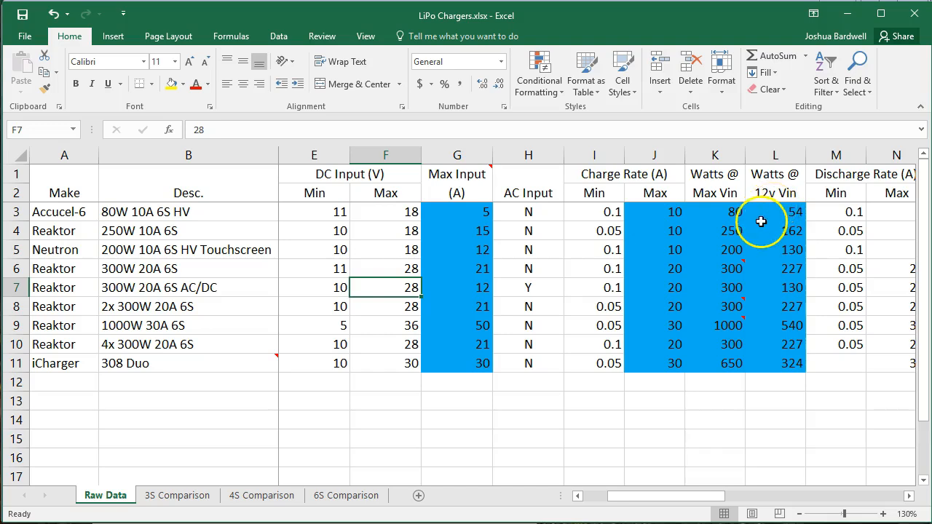
left_click(714, 268)
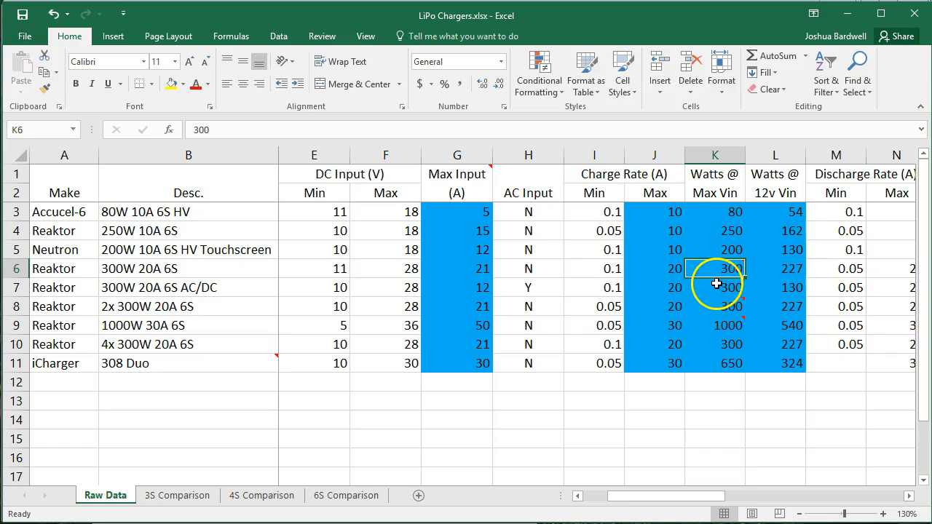
mouse_move(795, 212)
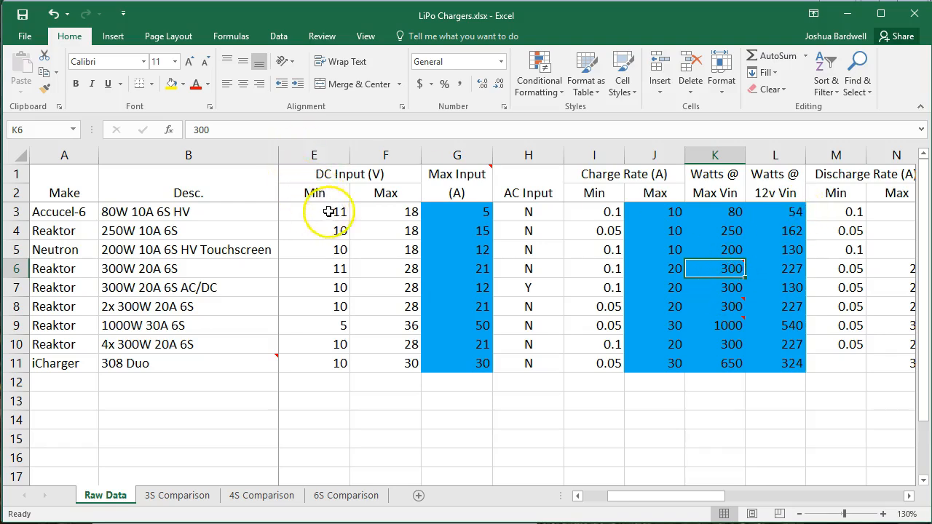
left_click(385, 213)
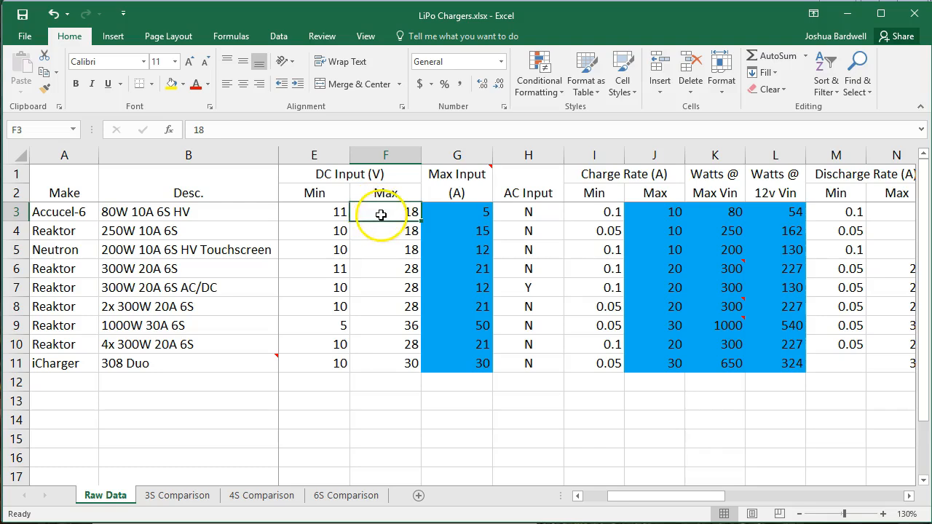
left_click(384, 287)
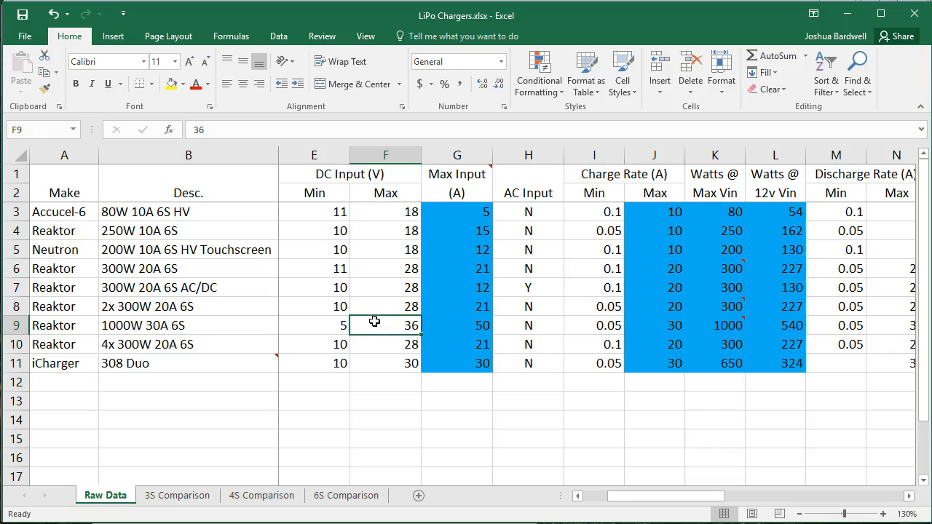
mouse_move(370, 338)
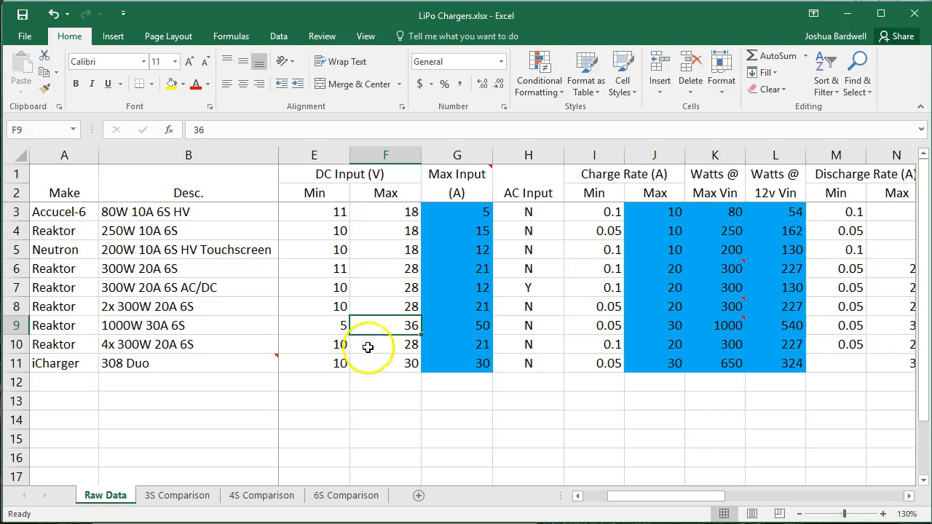
mouse_move(764, 239)
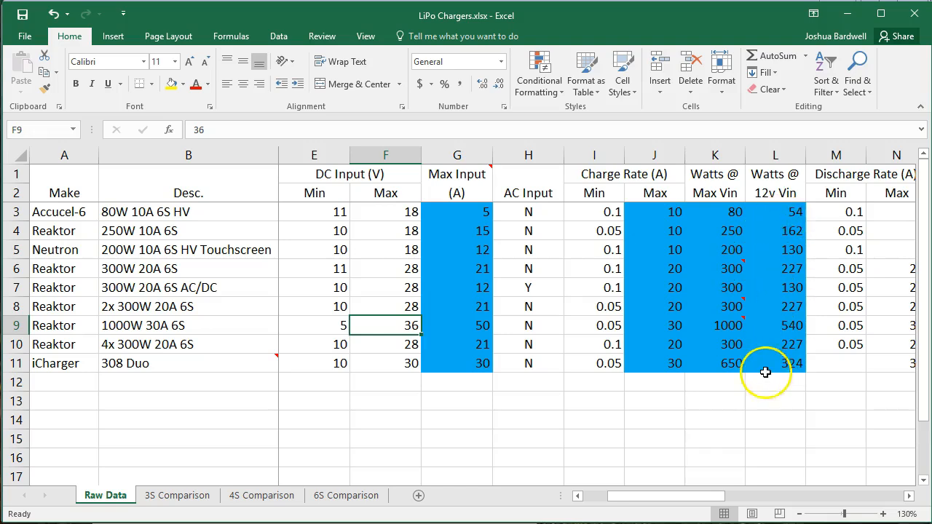
left_click(774, 344)
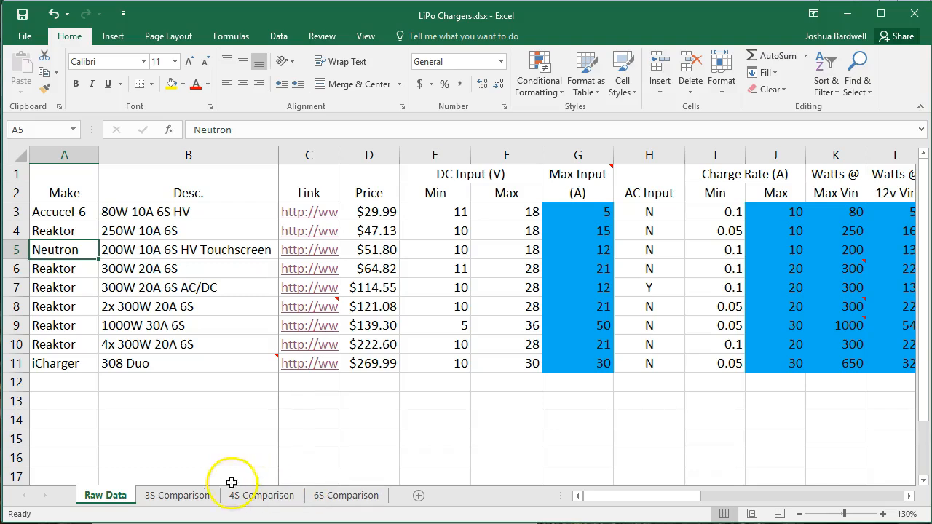
left_click(176, 495)
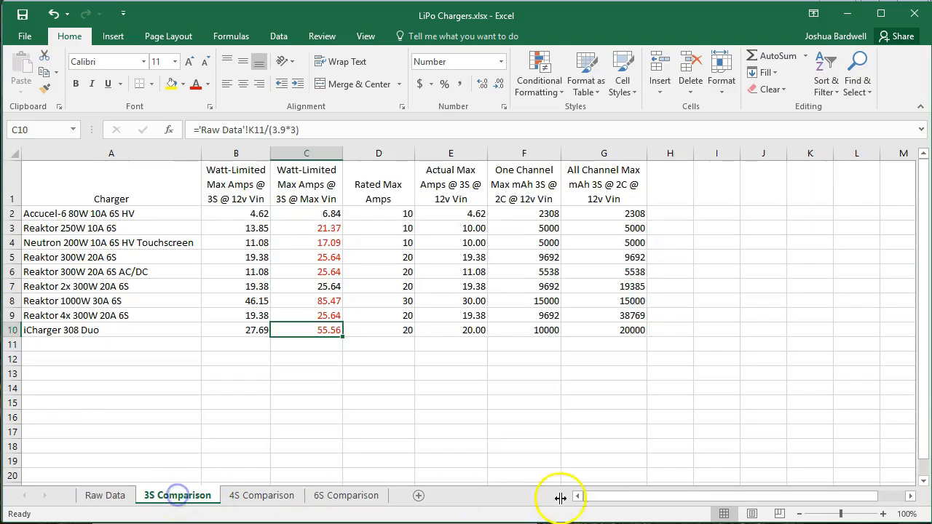
left_click(236, 416)
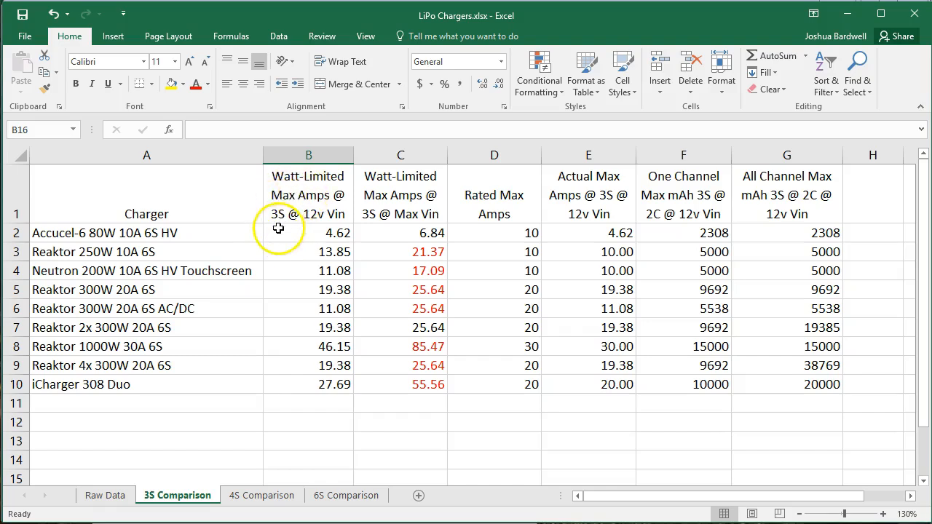
mouse_move(280, 182)
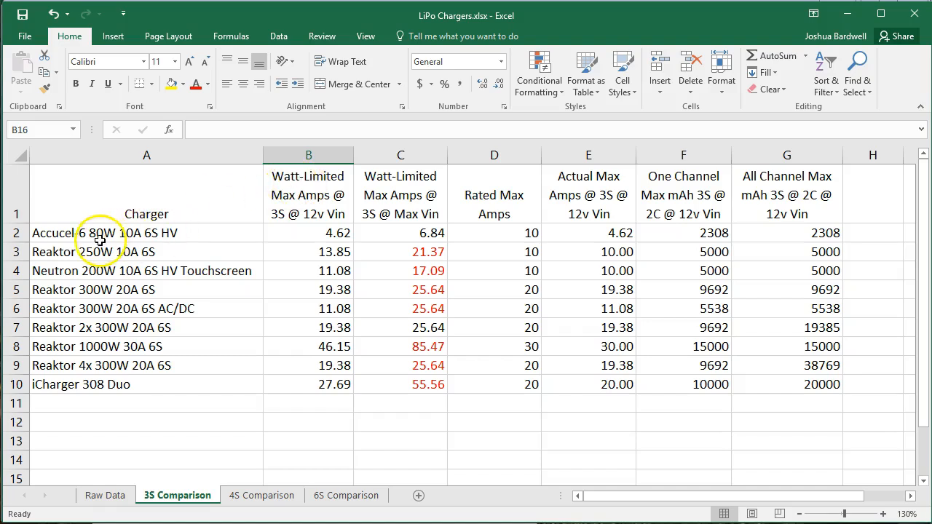
mouse_move(275, 223)
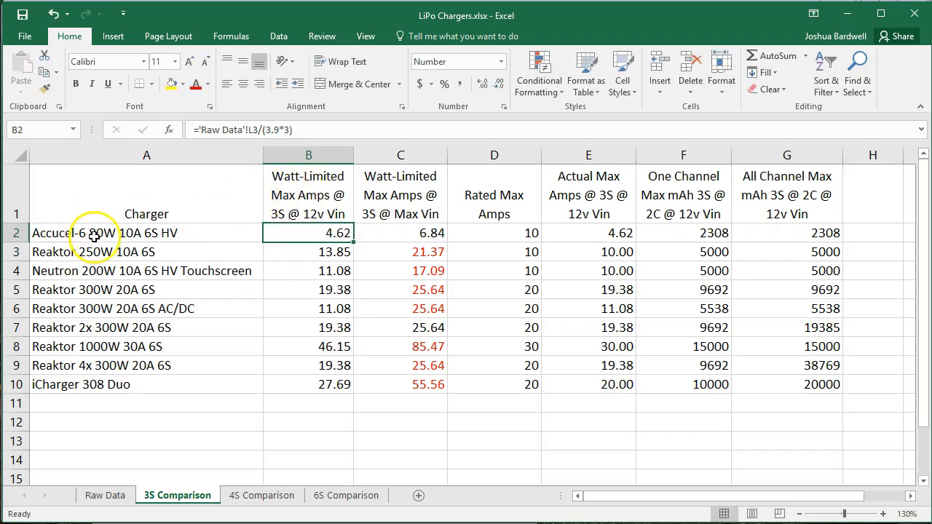
mouse_move(265, 215)
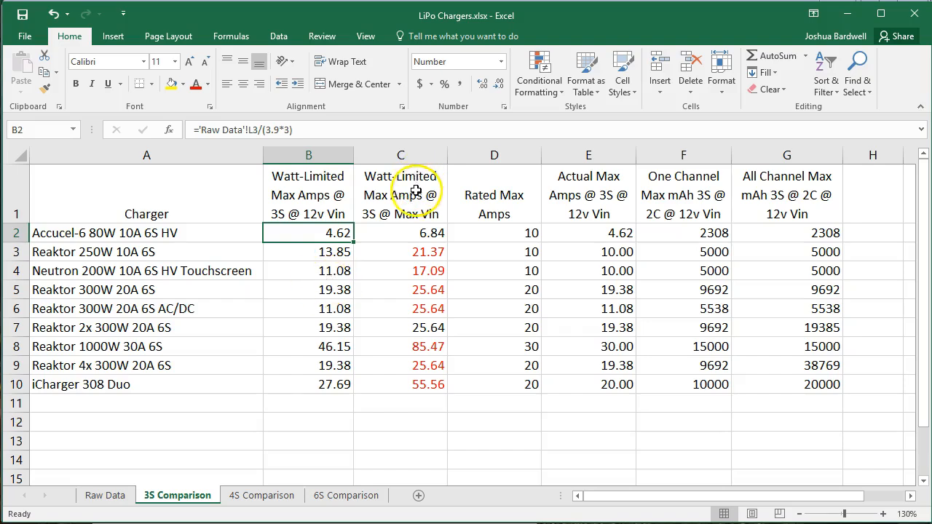
mouse_move(415, 222)
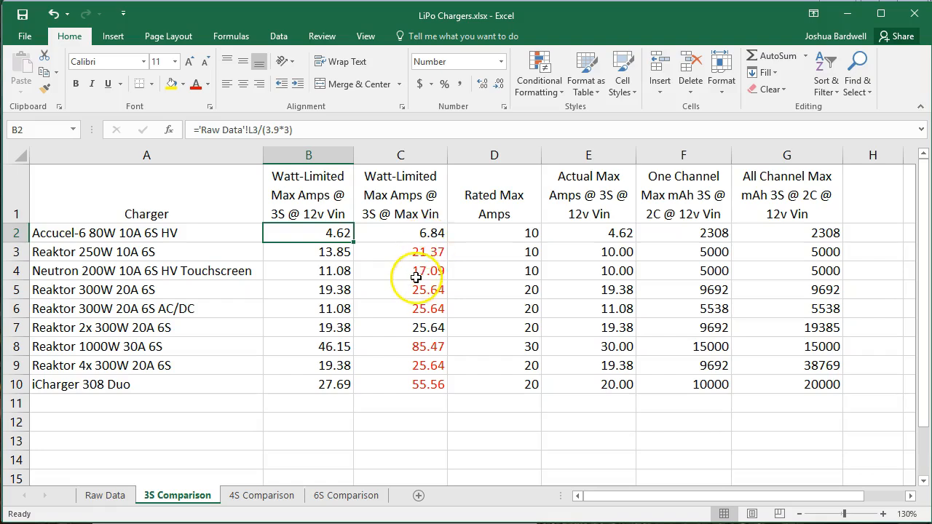
left_click(145, 439)
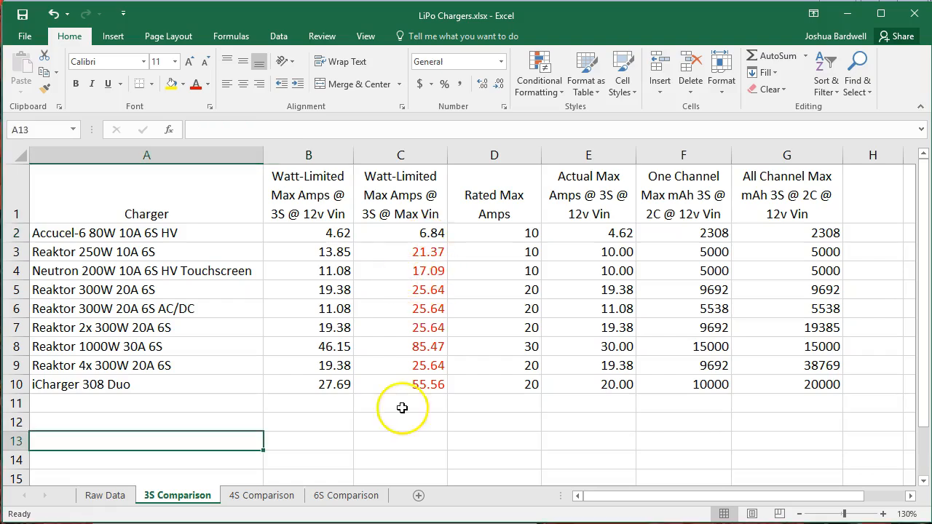
mouse_move(402, 384)
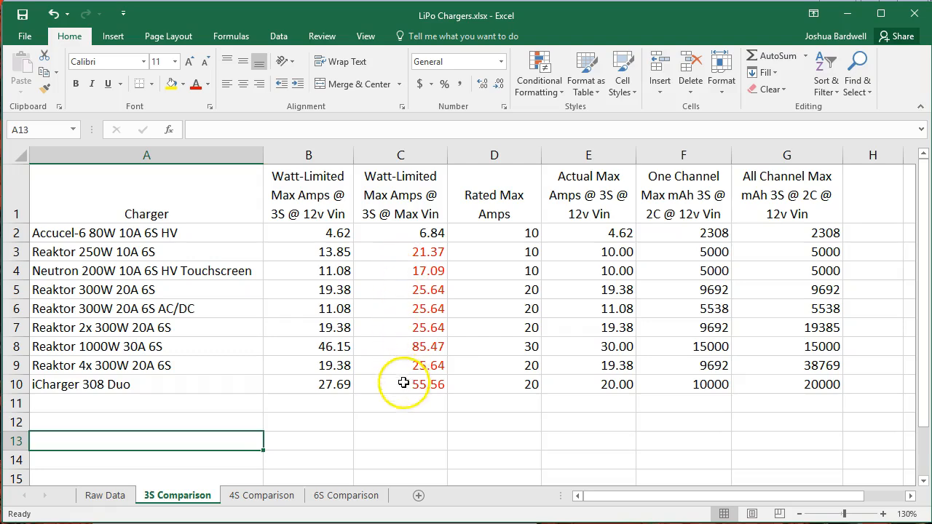
mouse_move(404, 252)
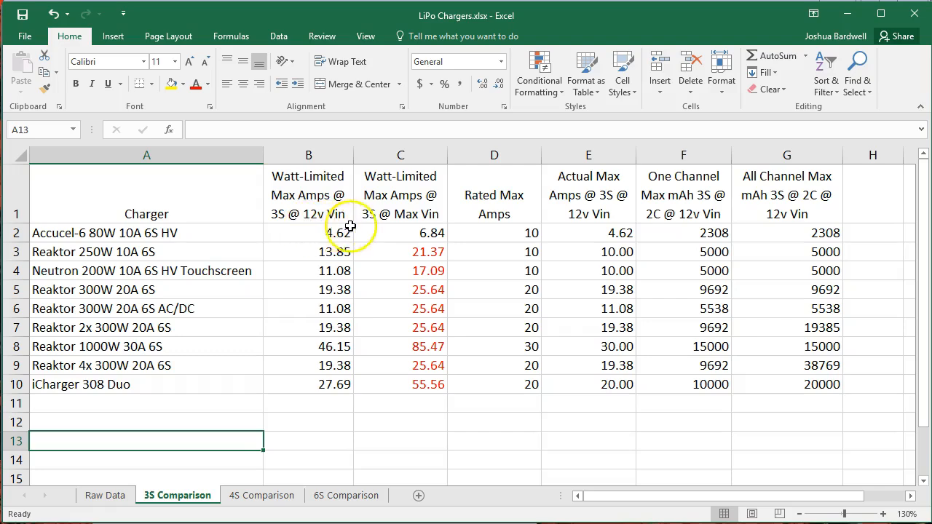
mouse_move(373, 192)
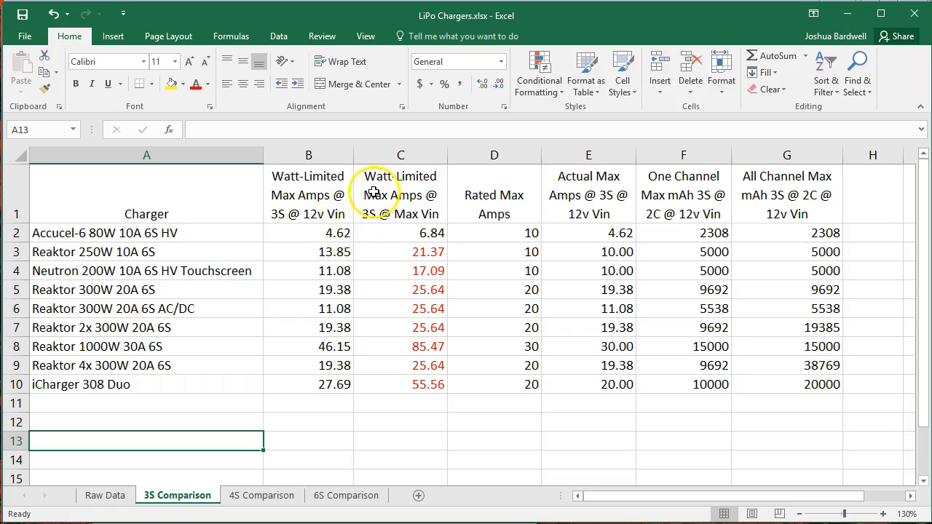
mouse_move(426, 192)
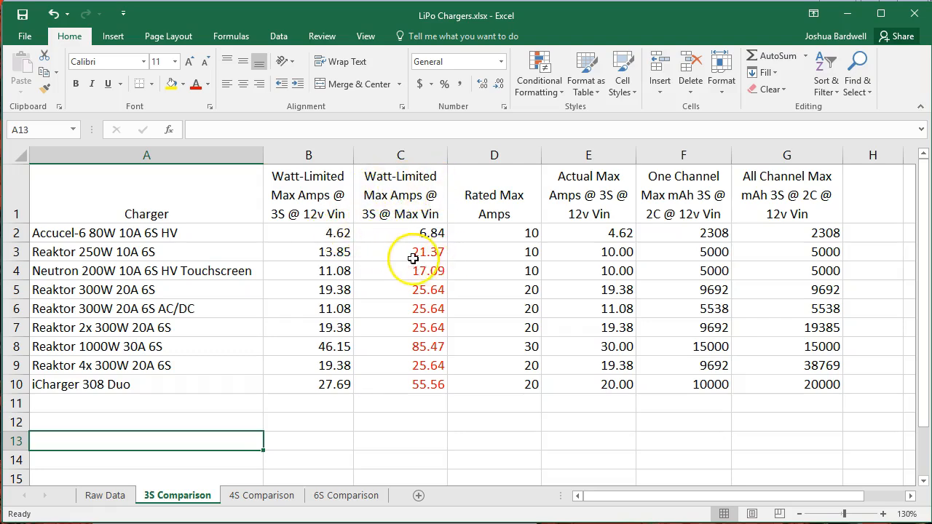
mouse_move(513, 254)
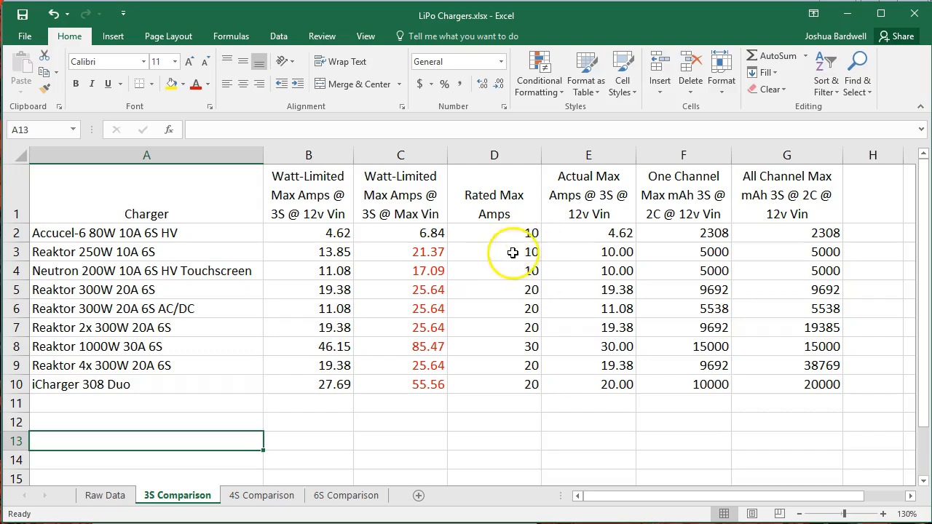
mouse_move(399, 187)
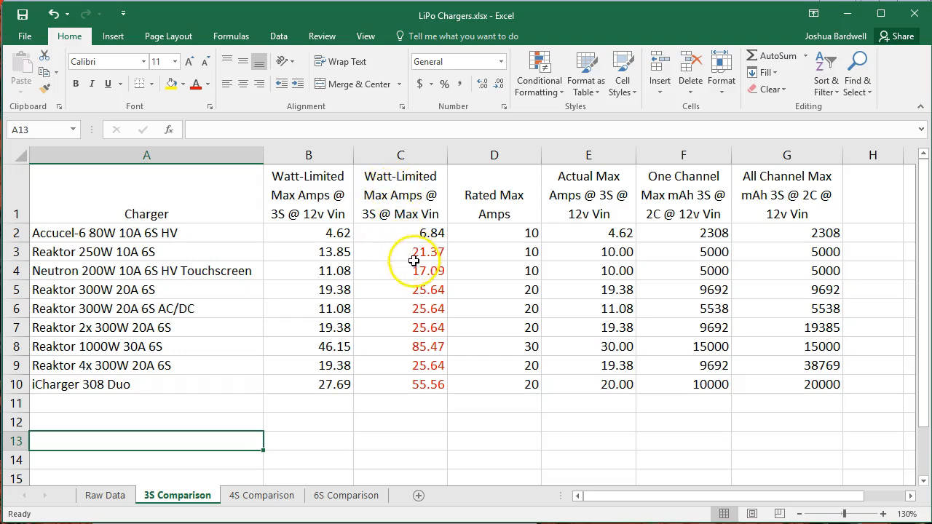
mouse_move(420, 262)
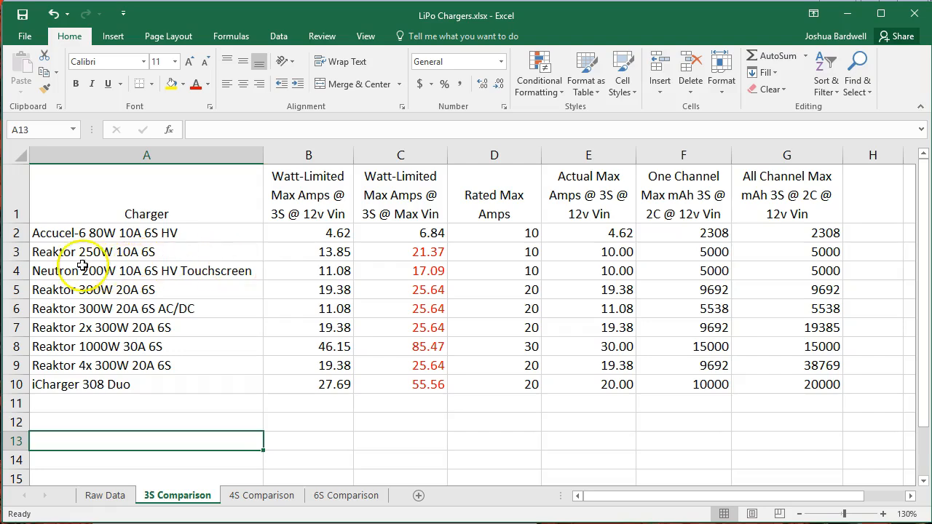
mouse_move(134, 260)
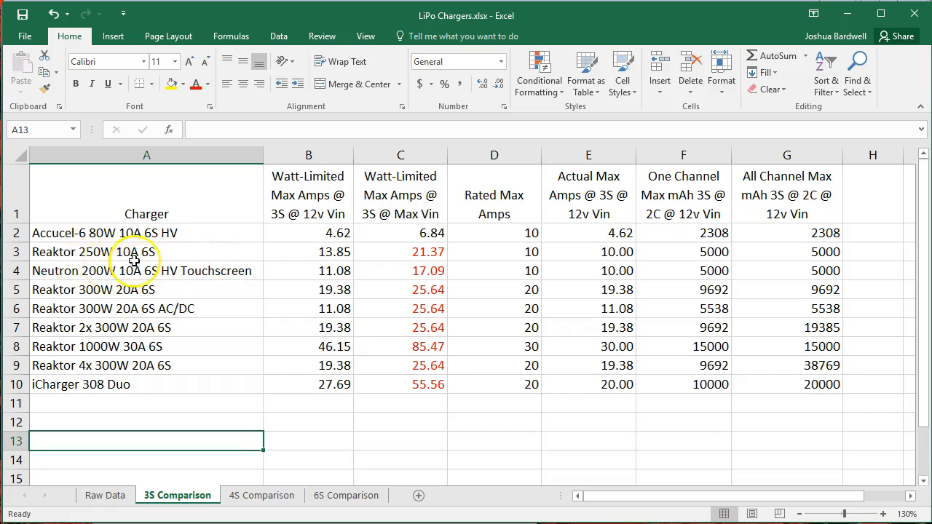
mouse_move(413, 264)
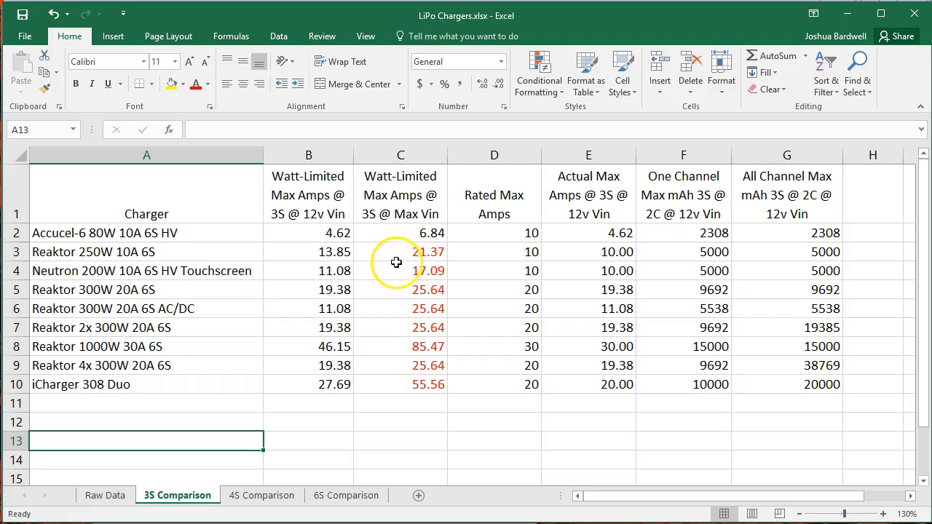
mouse_move(373, 183)
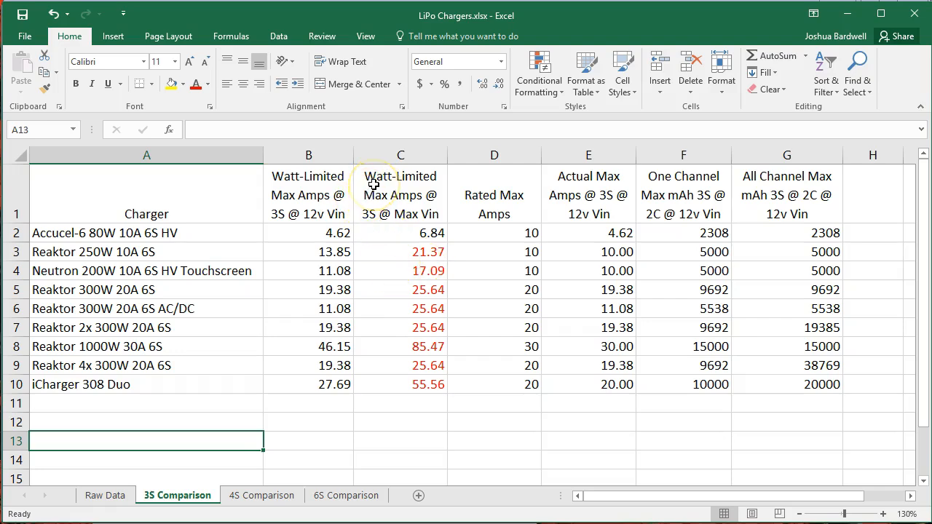
mouse_move(386, 422)
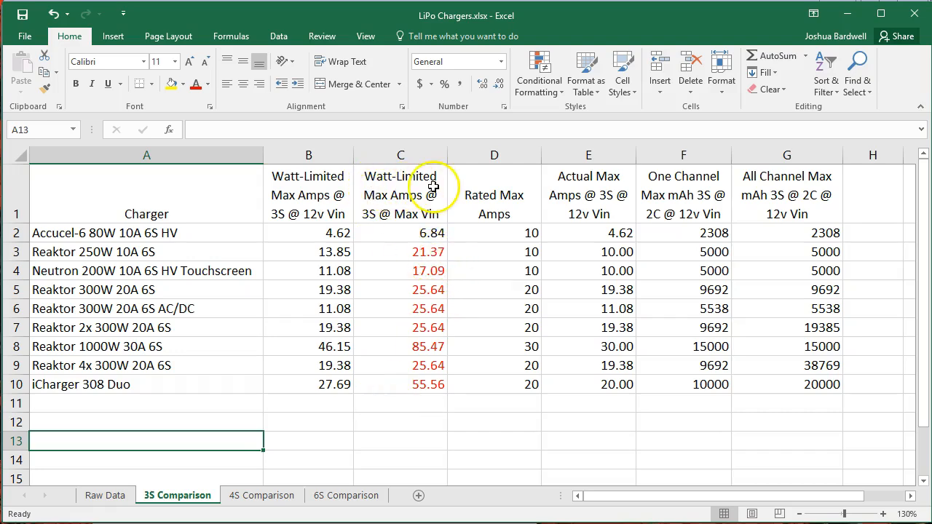
mouse_move(86, 261)
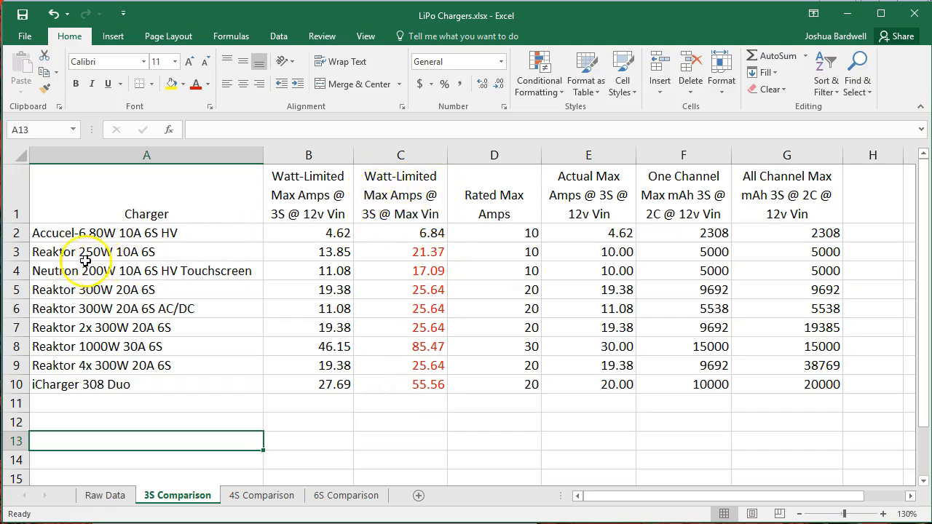
mouse_move(102, 270)
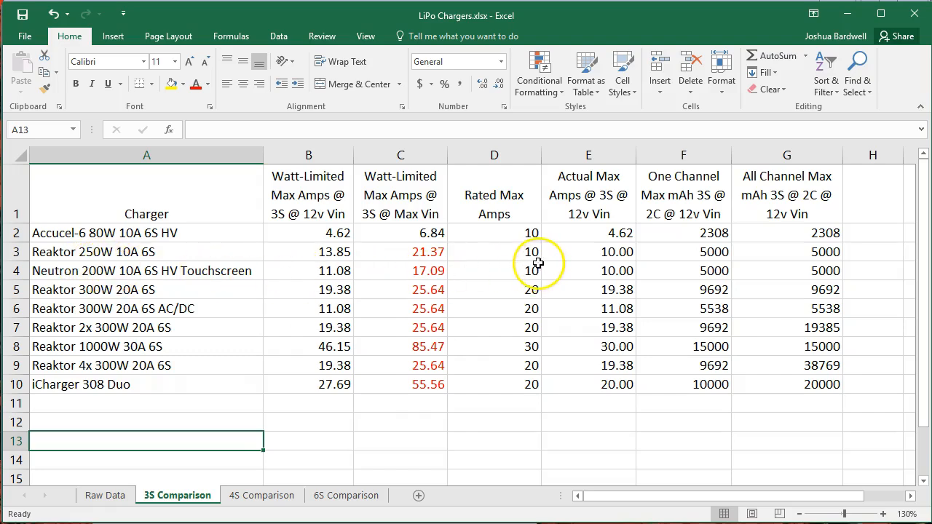
mouse_move(425, 262)
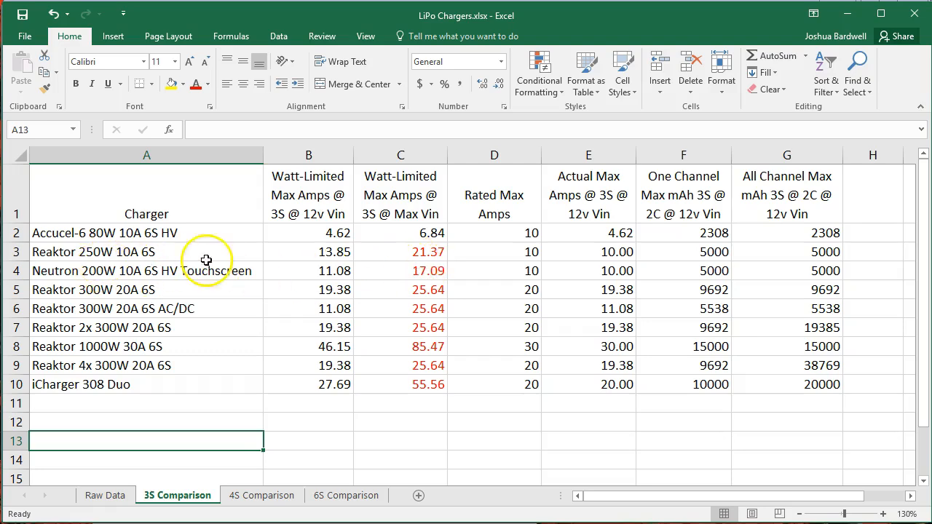
mouse_move(554, 239)
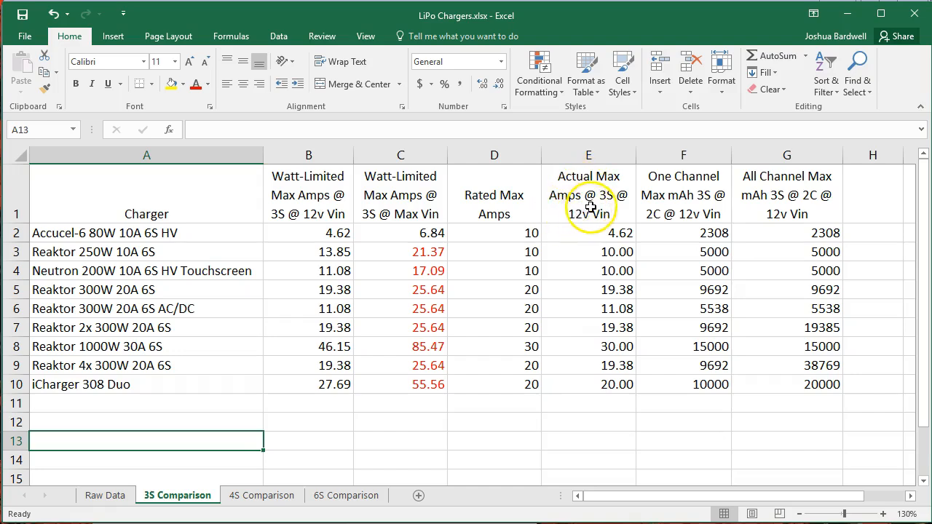
mouse_move(600, 242)
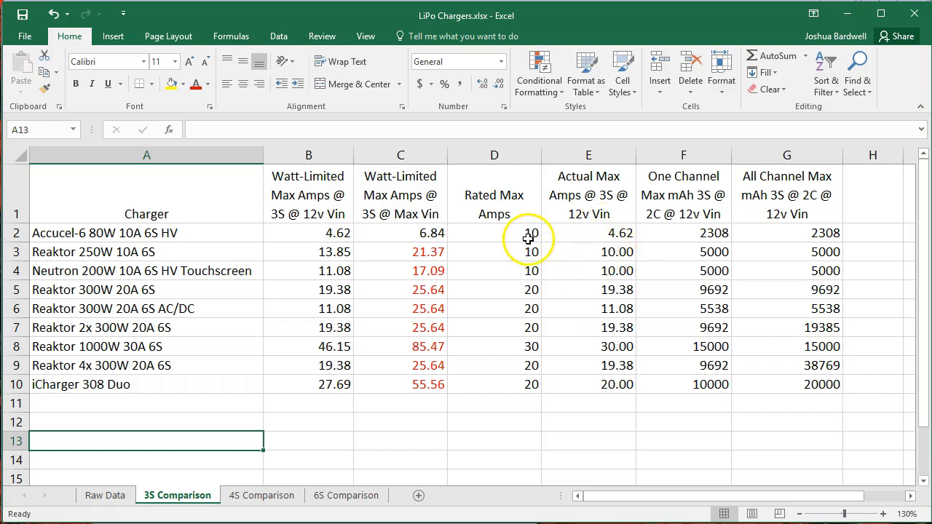
mouse_move(592, 224)
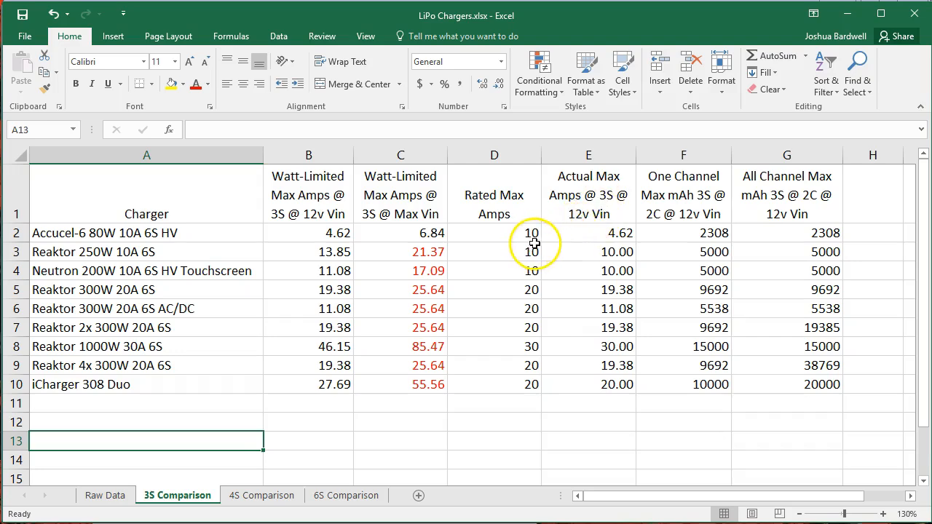
mouse_move(632, 245)
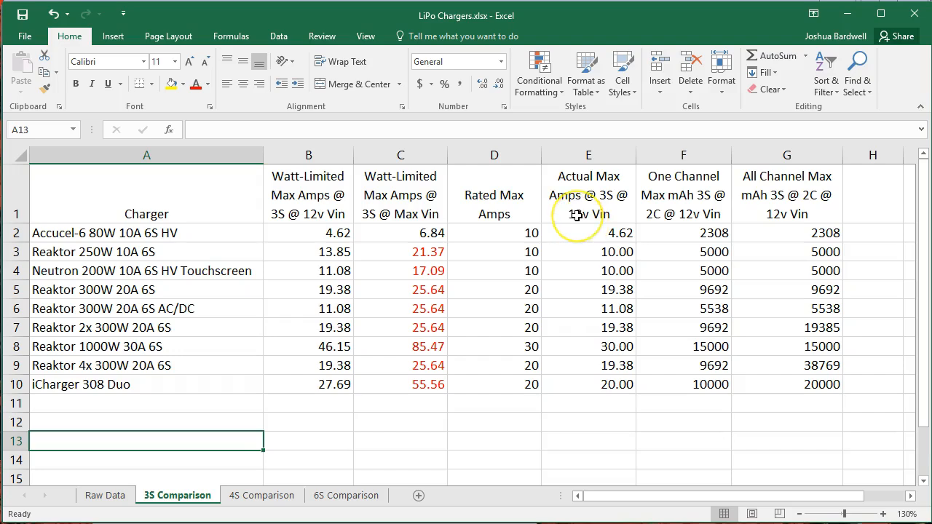
mouse_move(720, 190)
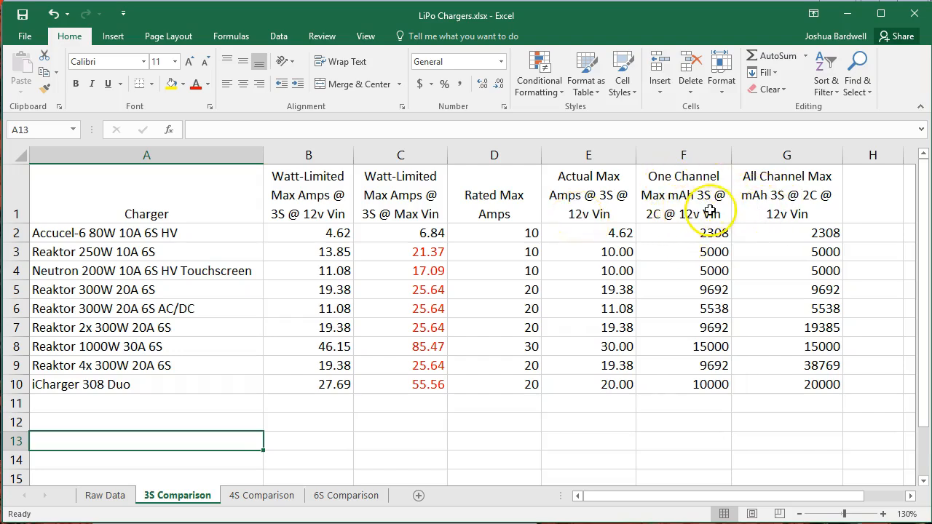
mouse_move(668, 231)
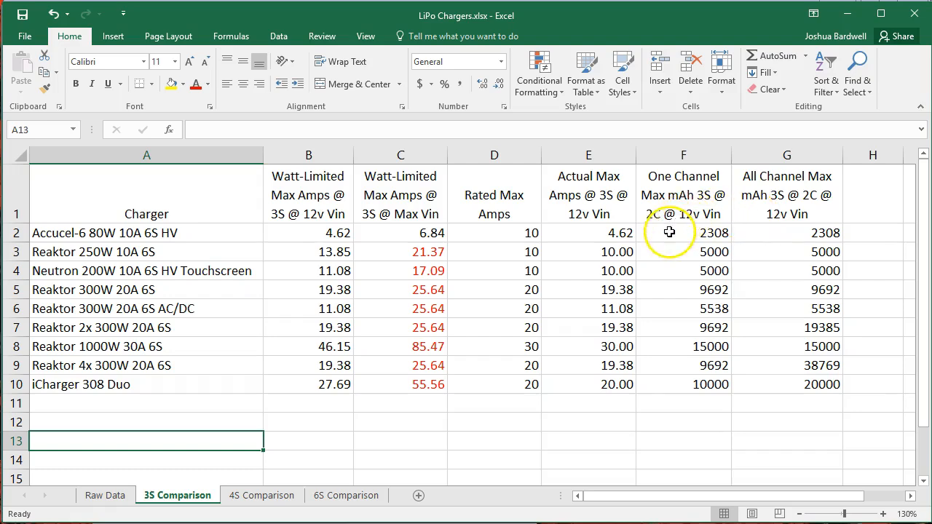
mouse_move(650, 224)
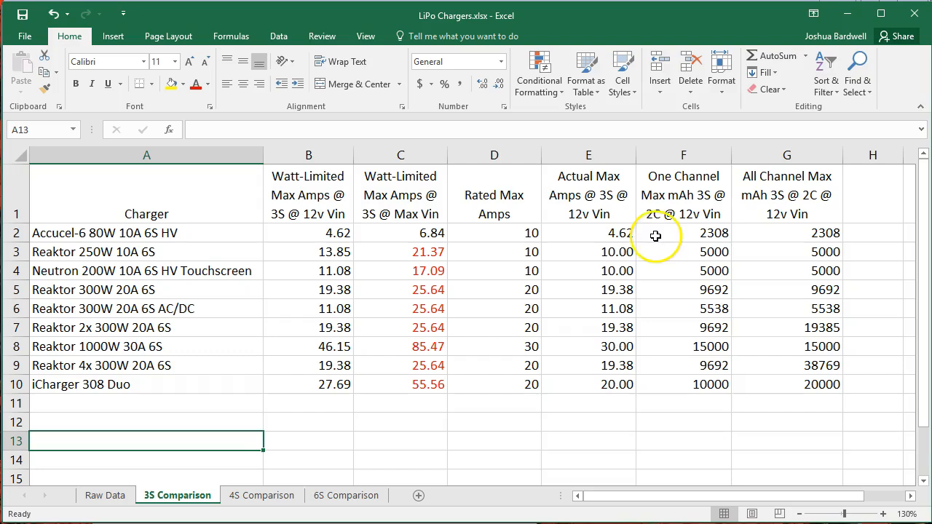
mouse_move(648, 236)
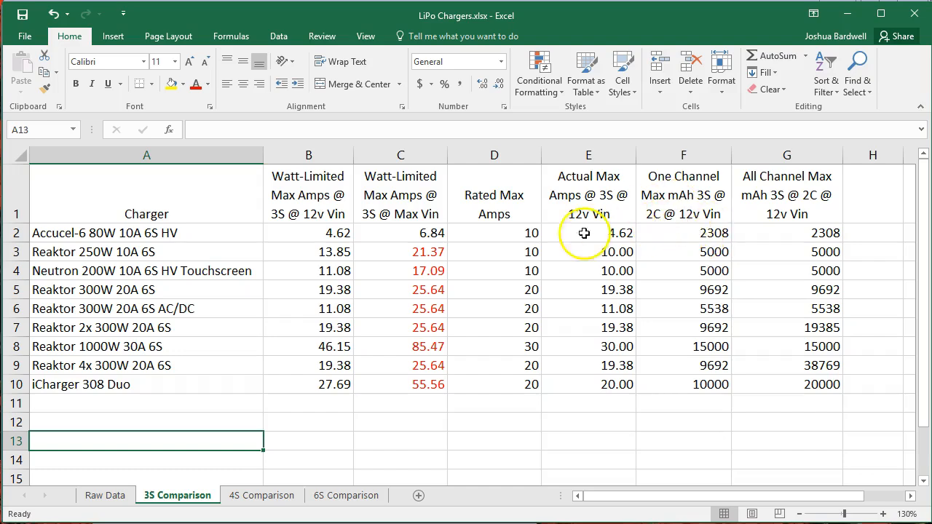
mouse_move(542, 236)
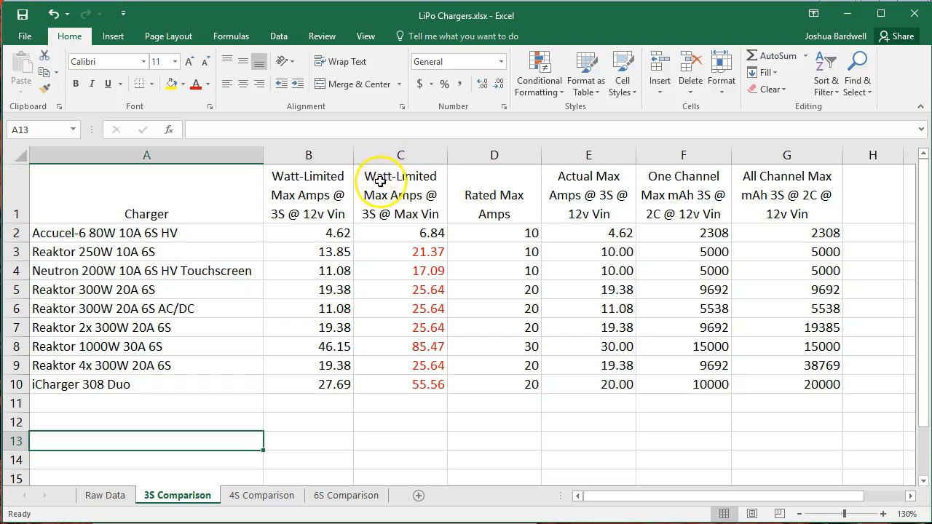
mouse_move(498, 233)
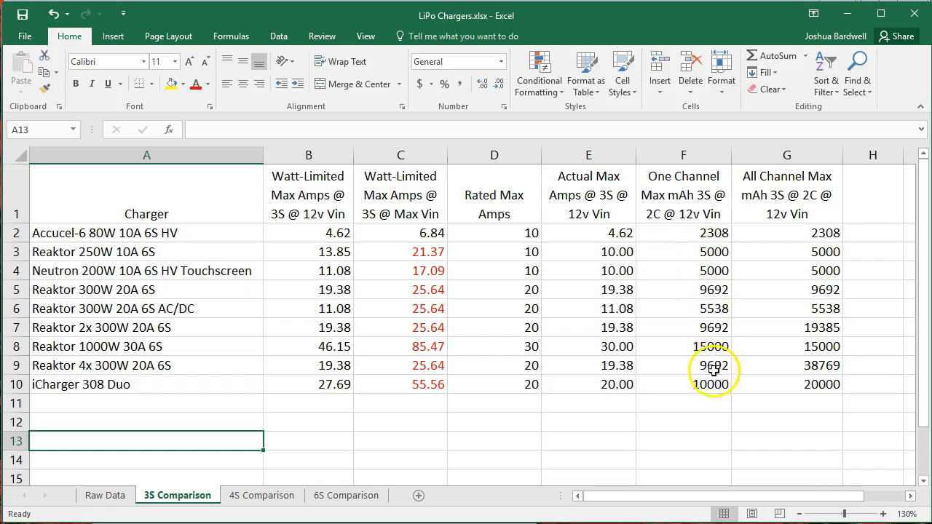
mouse_move(693, 261)
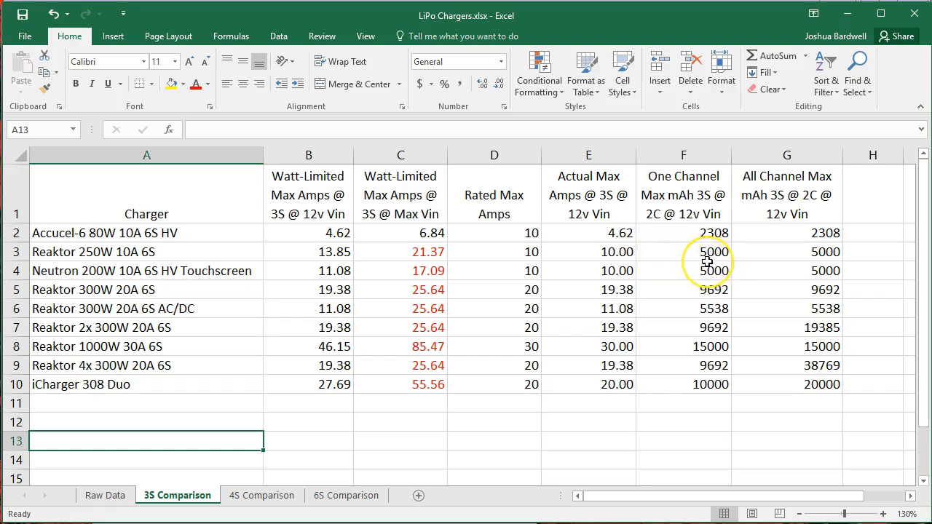
left_click(683, 250)
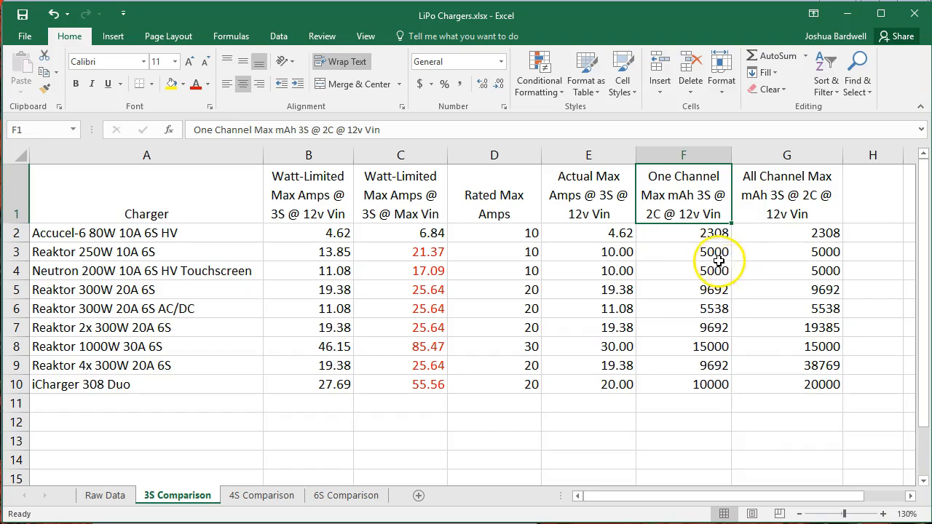
mouse_move(710, 262)
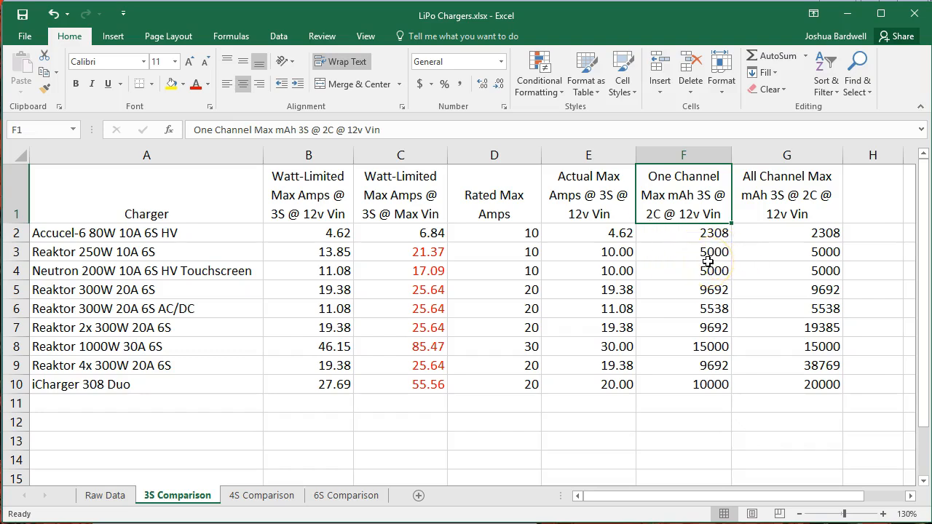
left_click(683, 250)
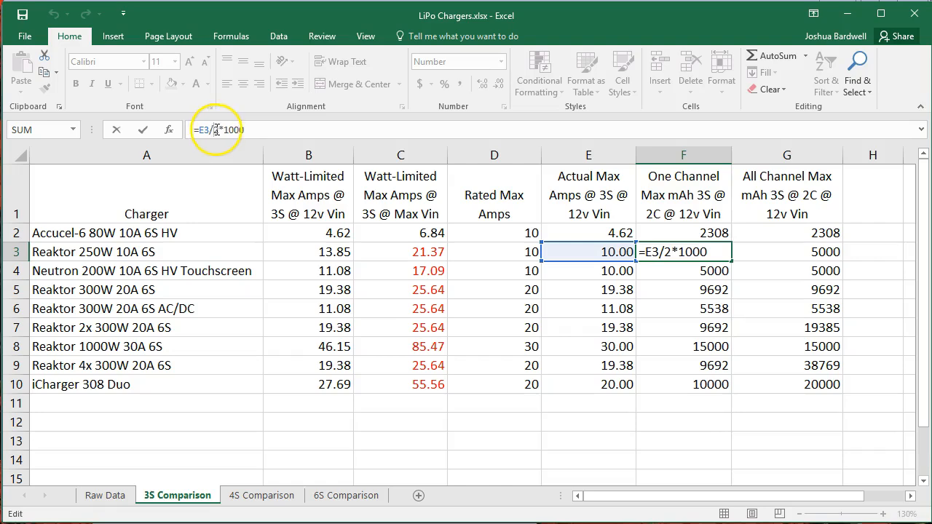
left_click(683, 269)
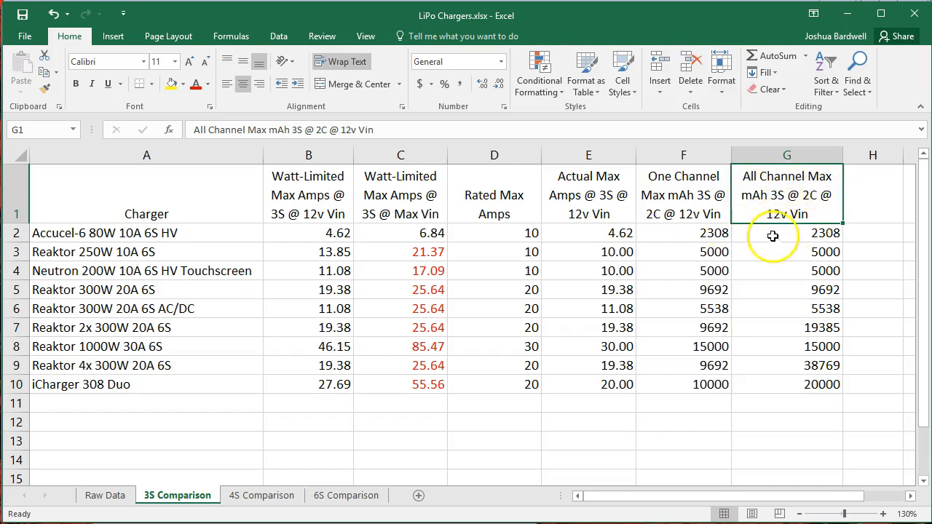
mouse_move(795, 204)
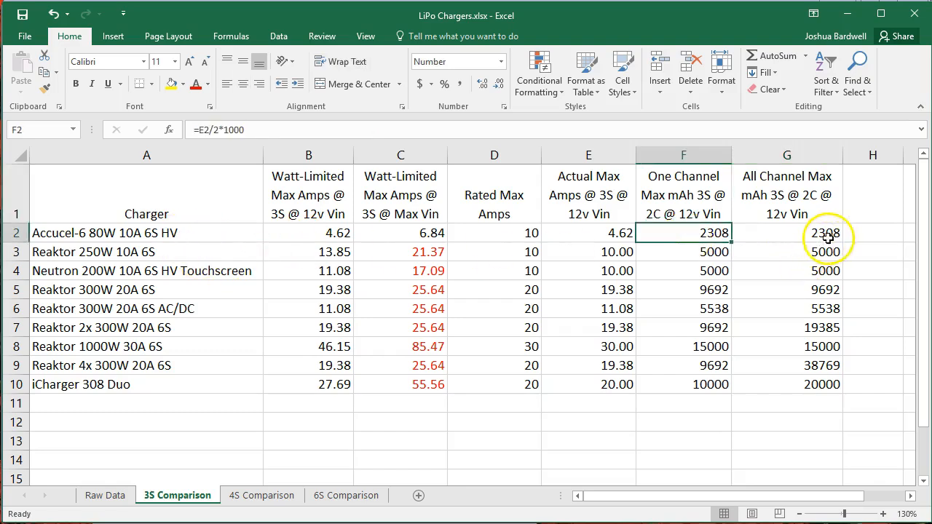
left_click(787, 233)
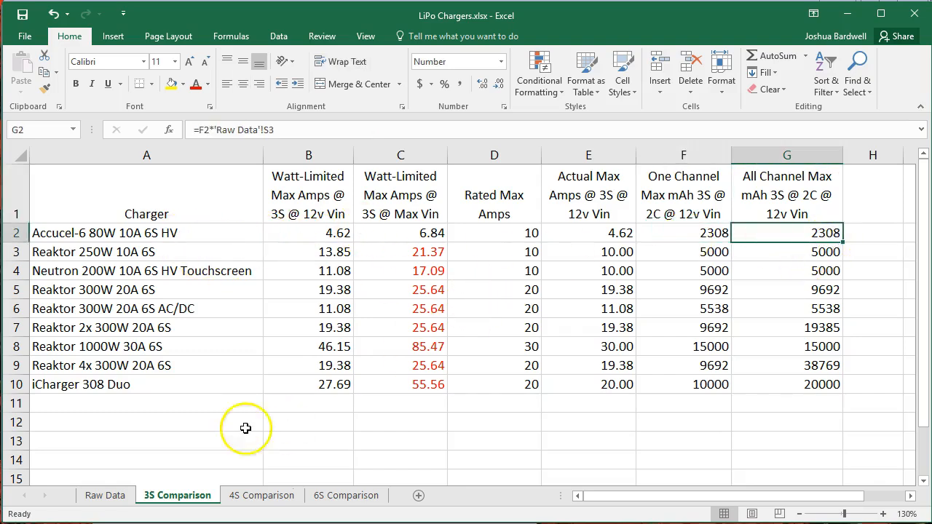
left_click(146, 364)
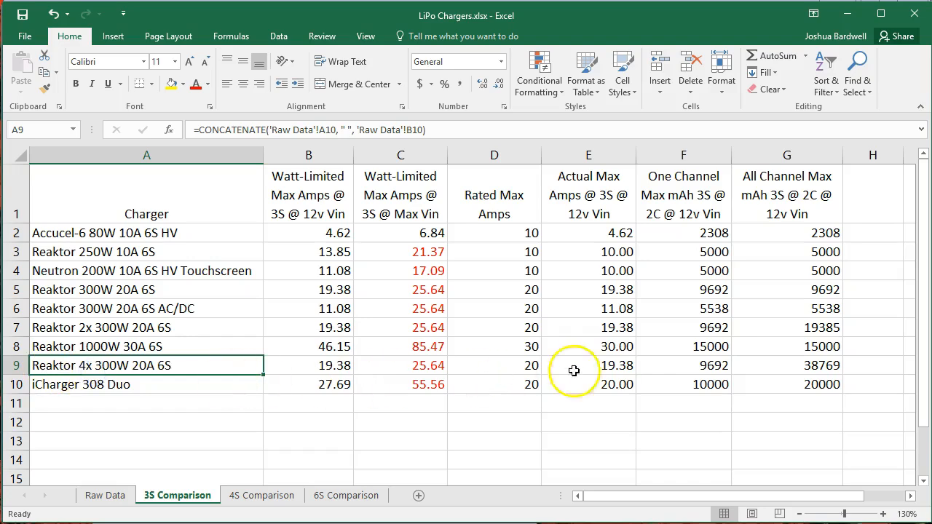
left_click(786, 364)
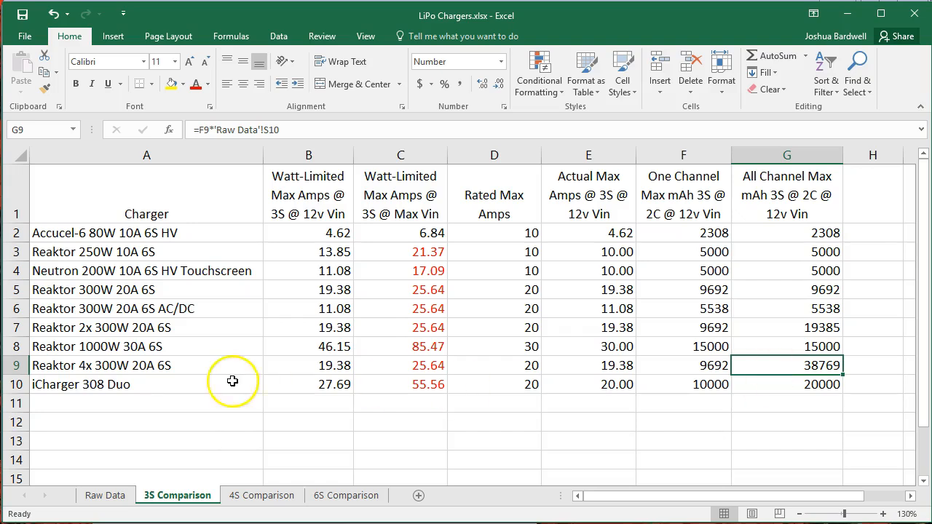
left_click(146, 366)
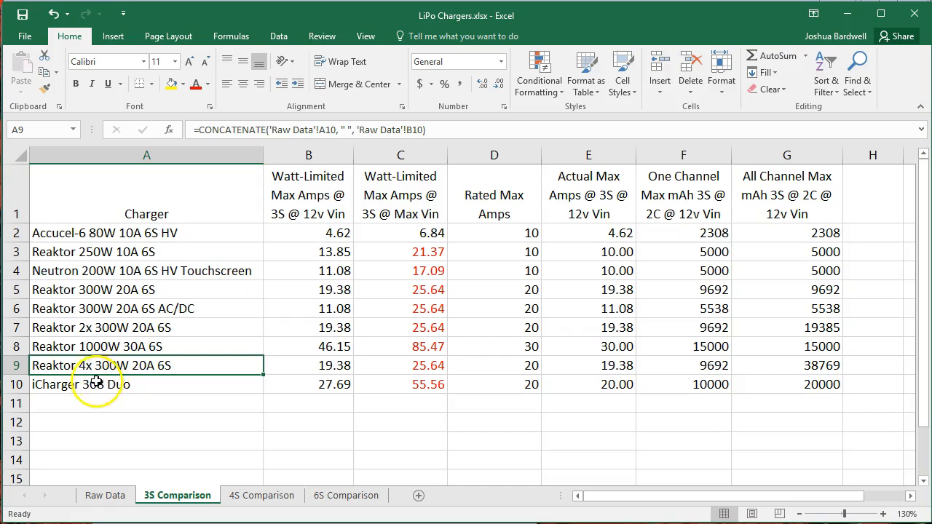
mouse_move(73, 373)
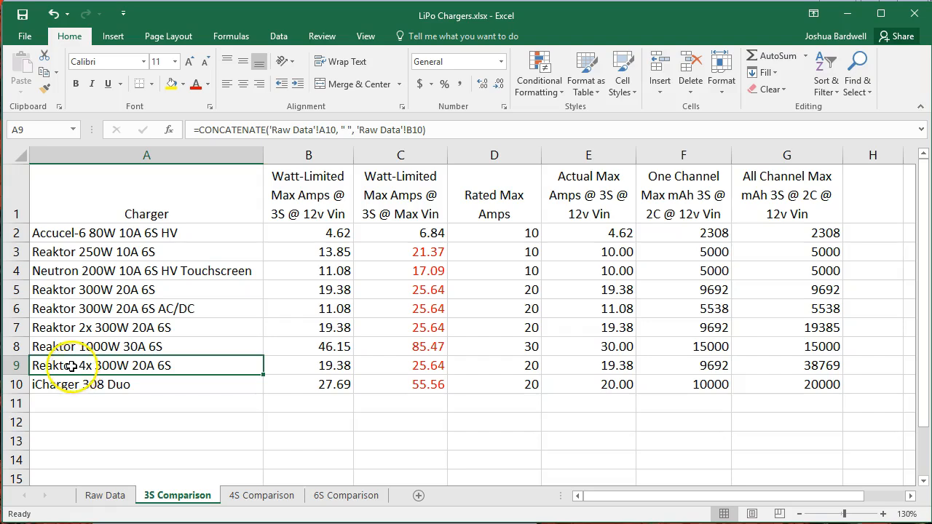
left_click(786, 364)
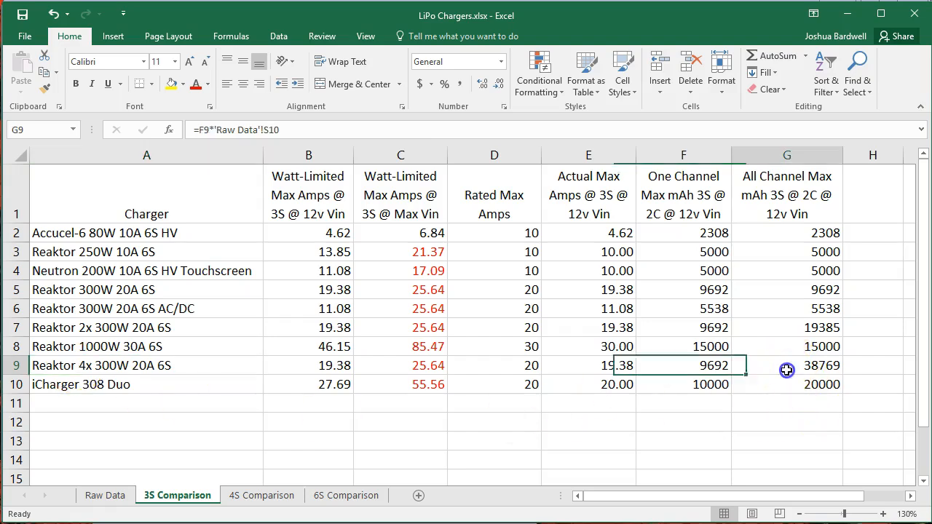
left_click(786, 346)
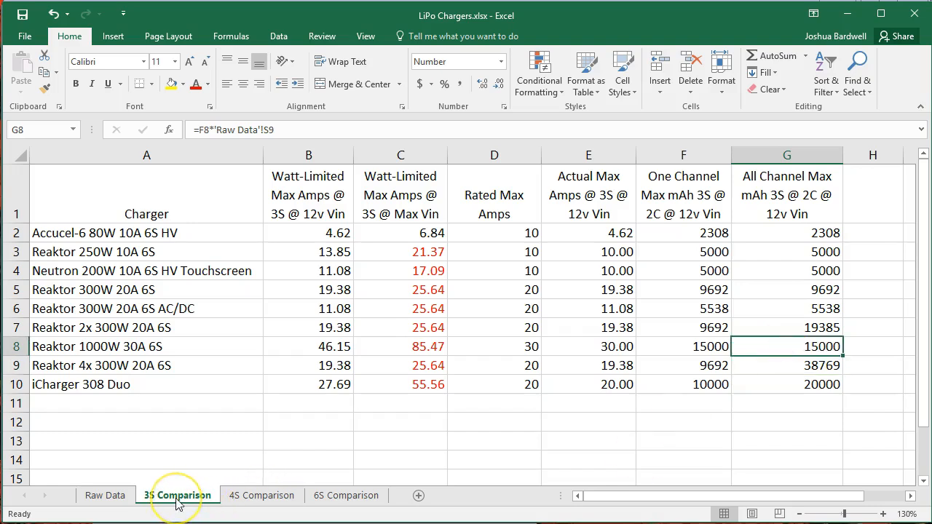
Compare the 4S sheet's watt-limited amps and iCharger Max Vin amps formula against the 3S sheet
left_click(262, 495)
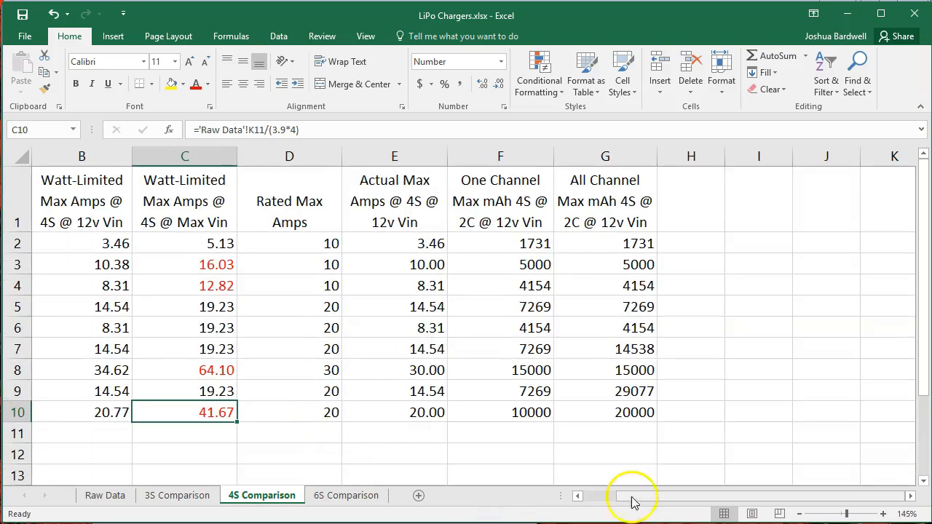
scroll("left", 3)
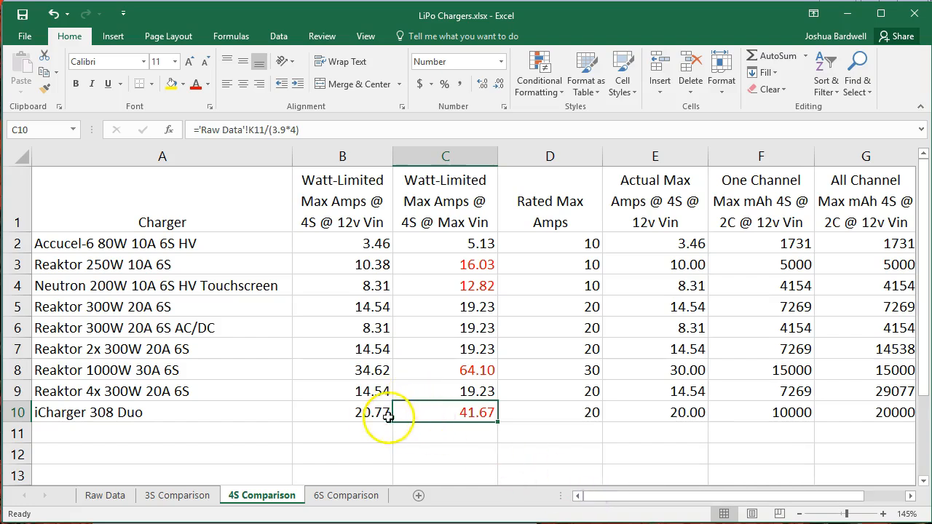
mouse_move(431, 196)
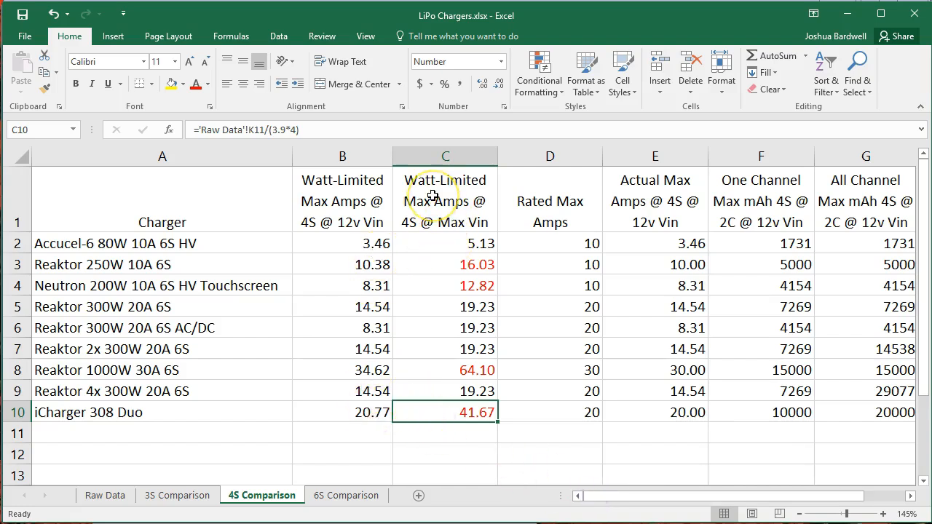
left_click(178, 495)
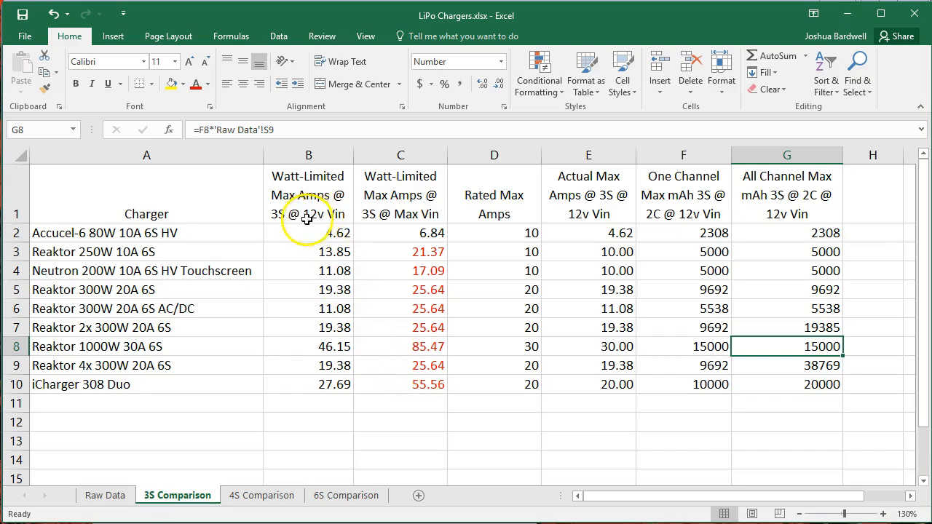
left_click(399, 384)
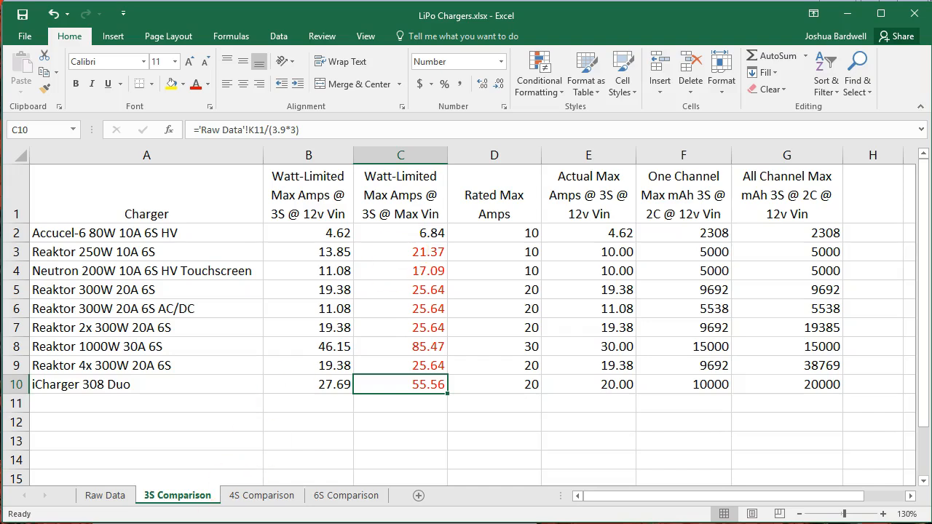
left_click(262, 495)
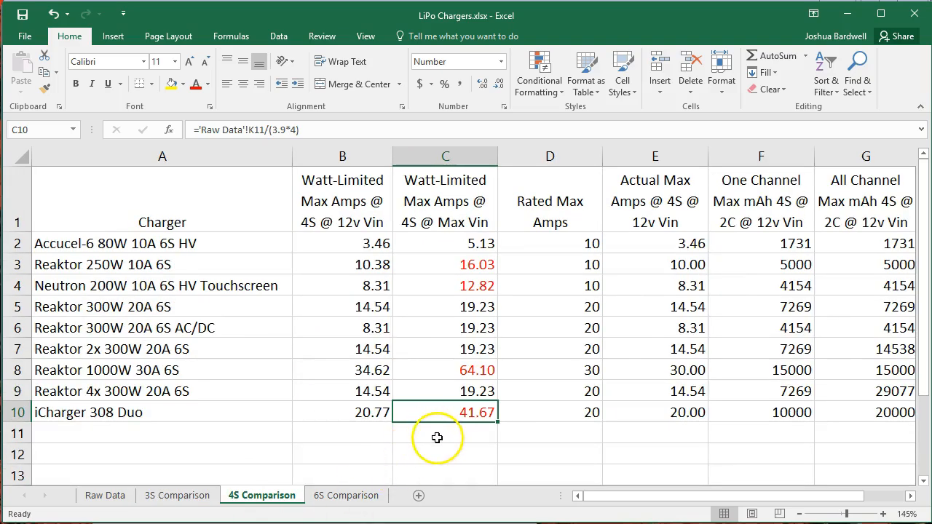
mouse_move(471, 262)
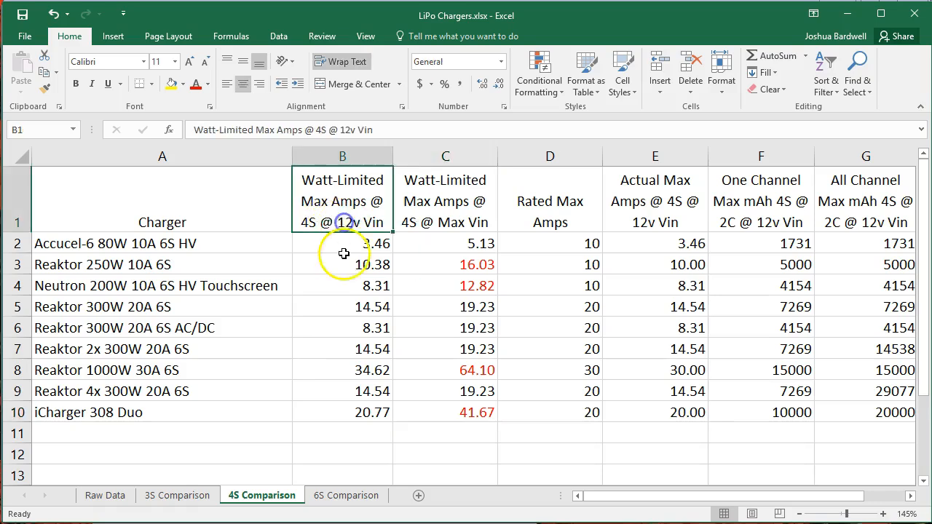
left_click(550, 370)
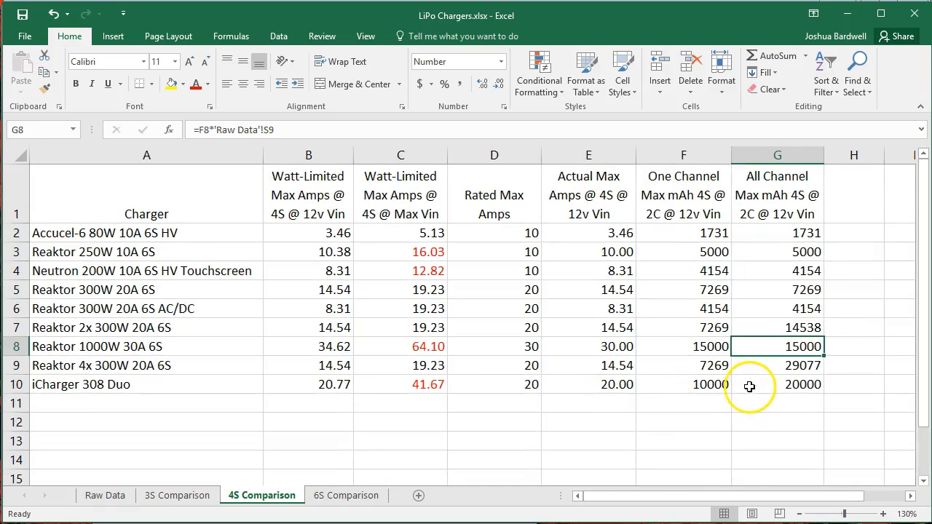
mouse_move(753, 405)
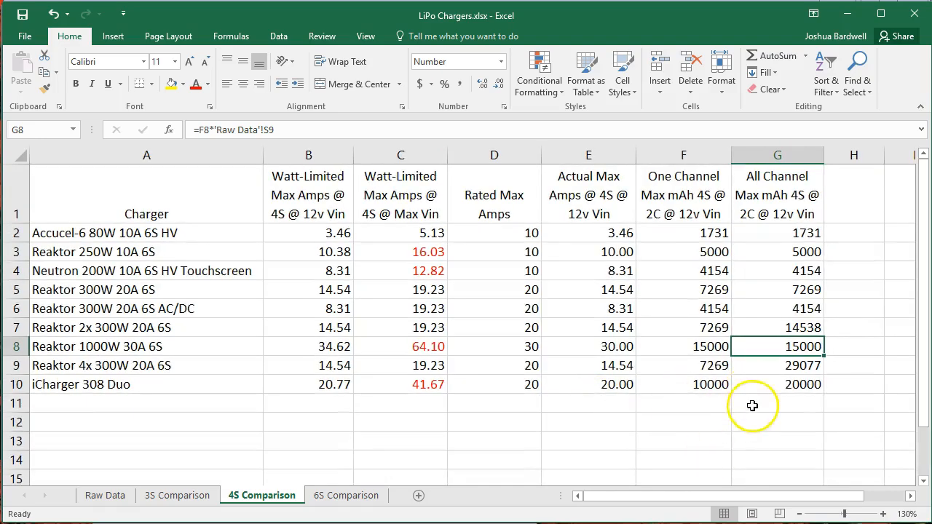
Switch to the 6S Comparison sheet with watt-limited amps and 2C mAh per charger
left_click(347, 495)
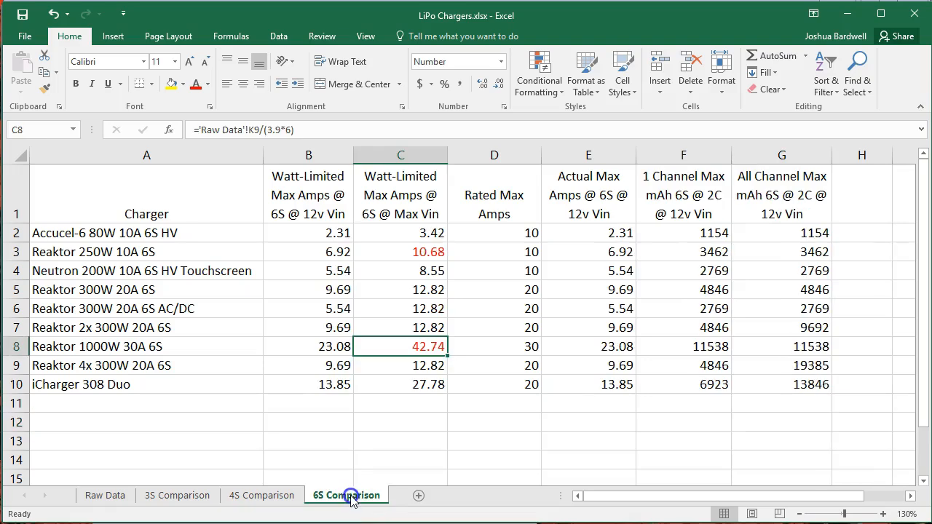
mouse_move(370, 485)
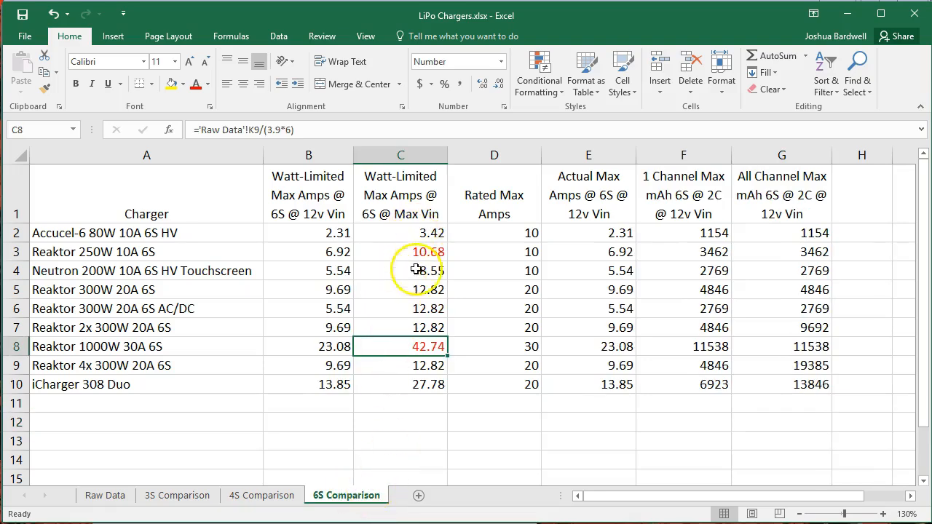
mouse_move(338, 375)
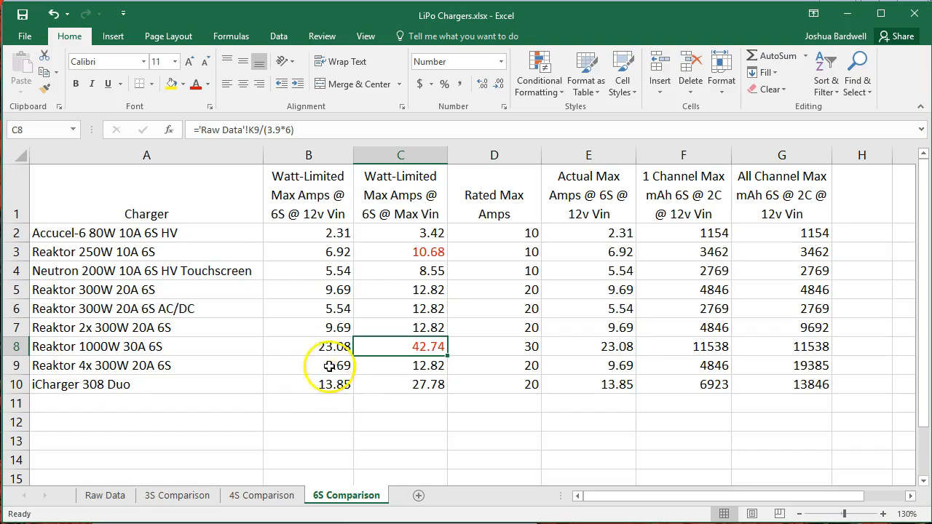
mouse_move(304, 231)
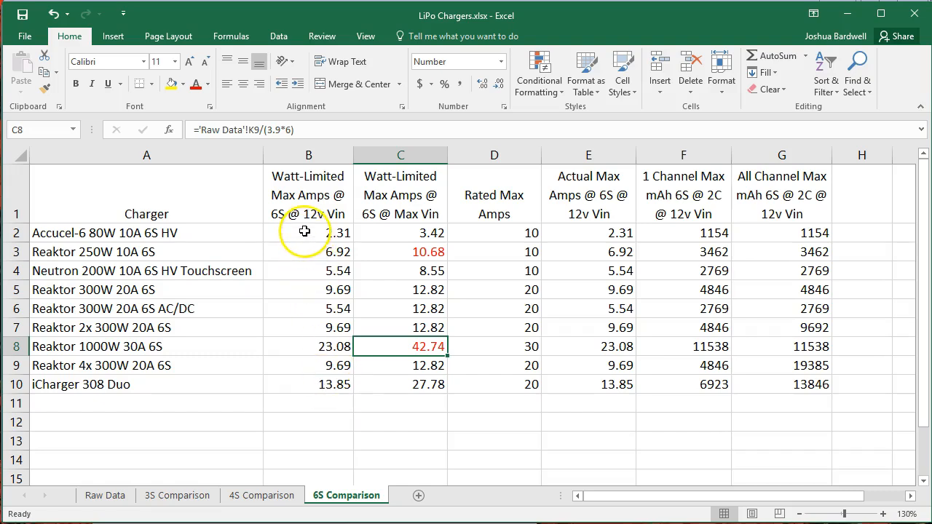
mouse_move(308, 372)
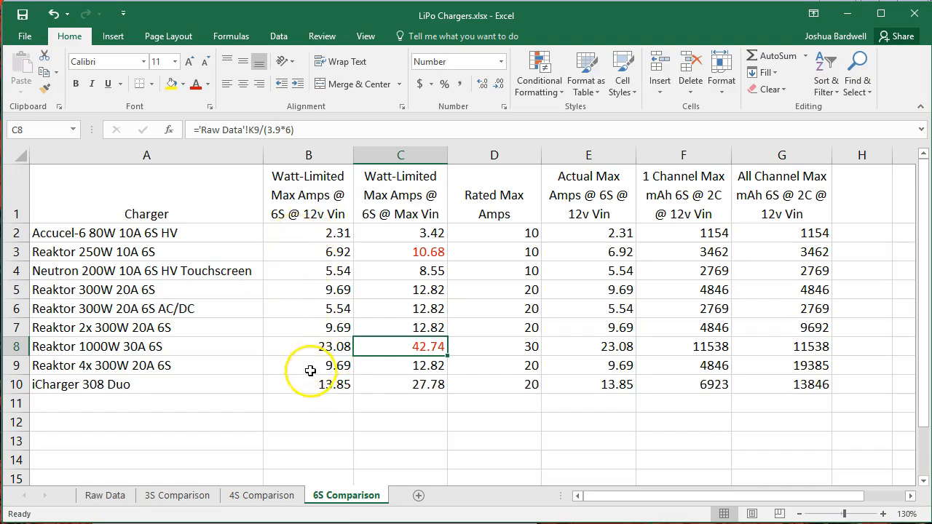
mouse_move(160, 383)
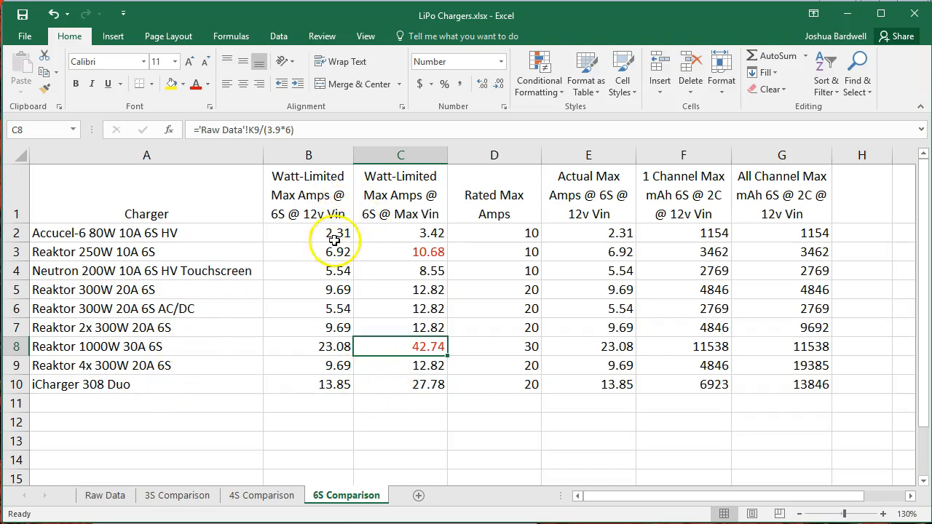
mouse_move(87, 363)
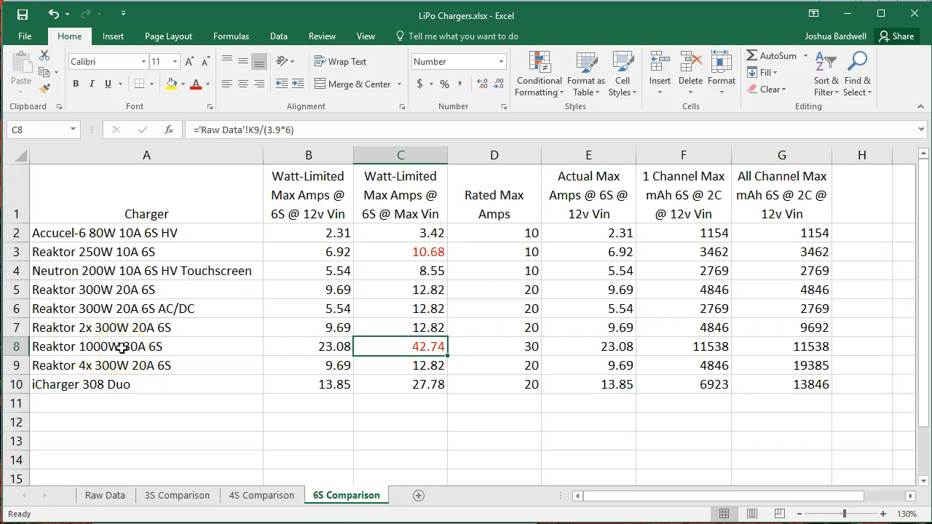
mouse_move(297, 351)
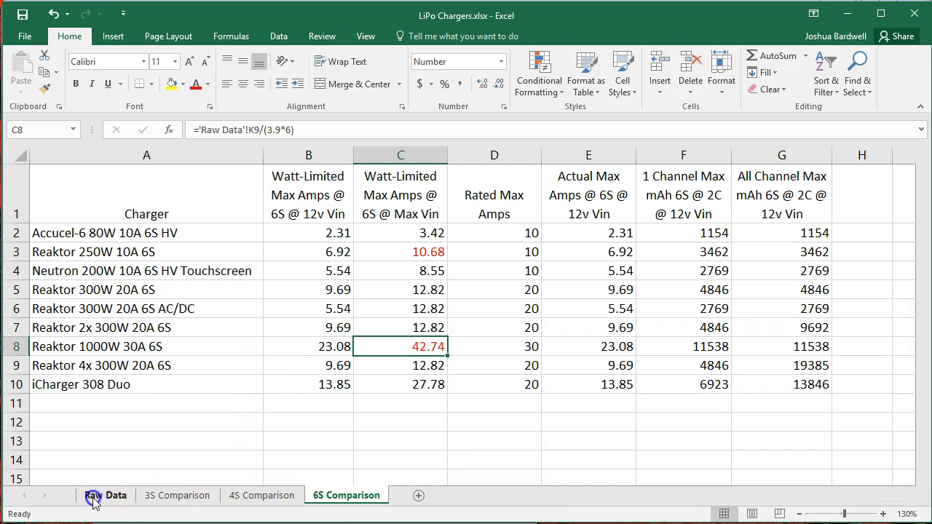
left_click(105, 495)
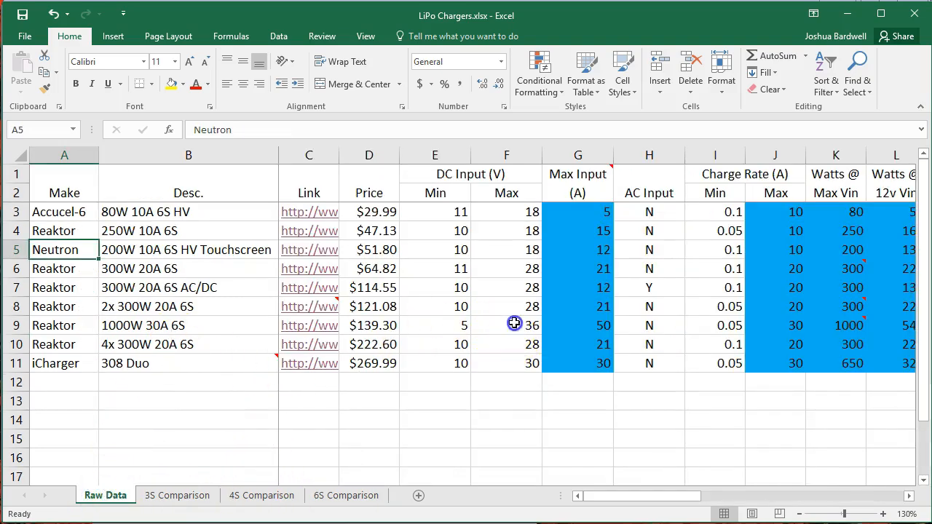
left_click(507, 325)
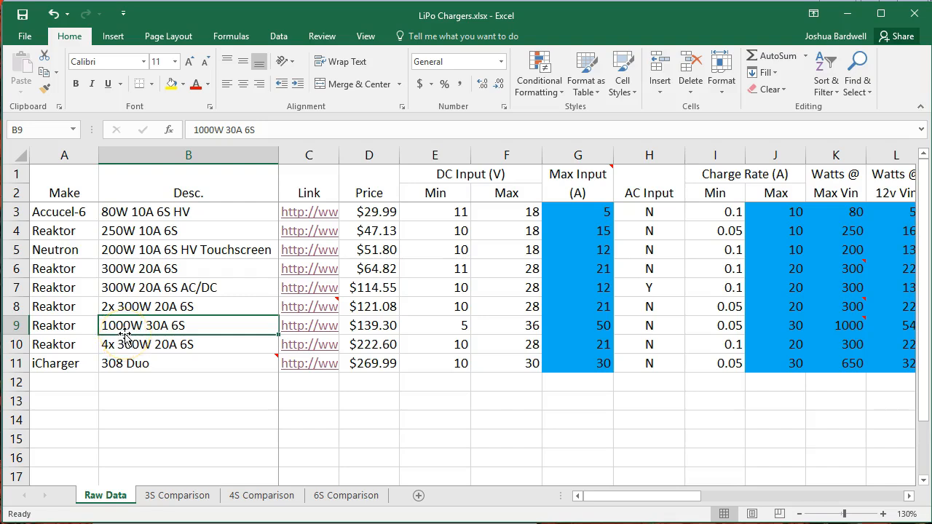
mouse_move(124, 338)
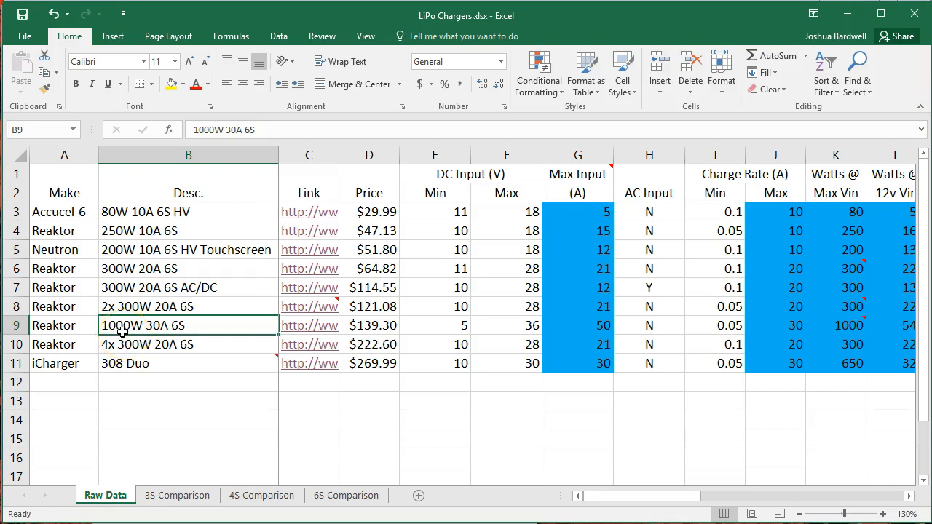
left_click(346, 495)
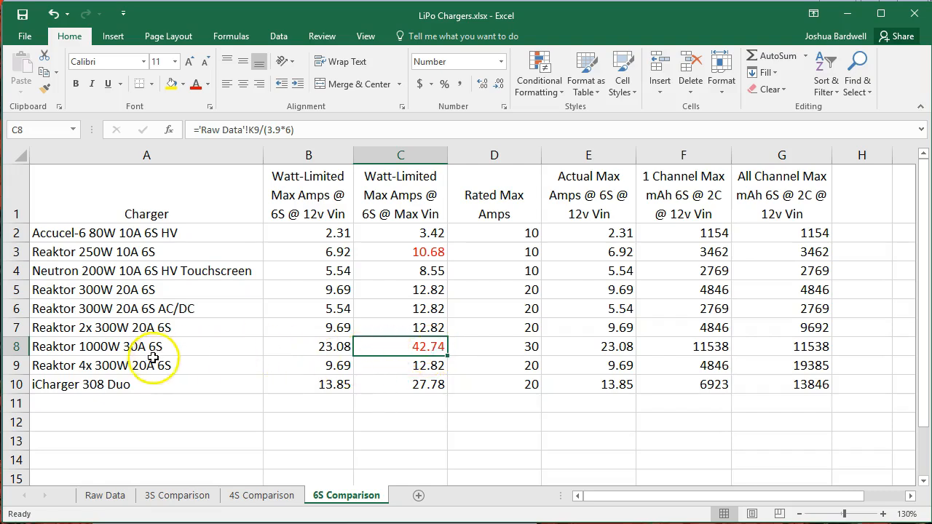
mouse_move(224, 364)
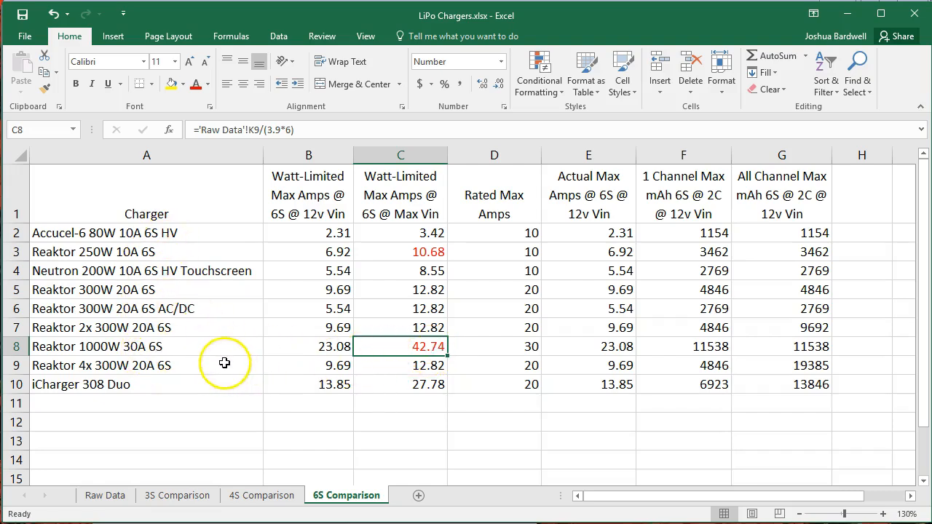
mouse_move(85, 393)
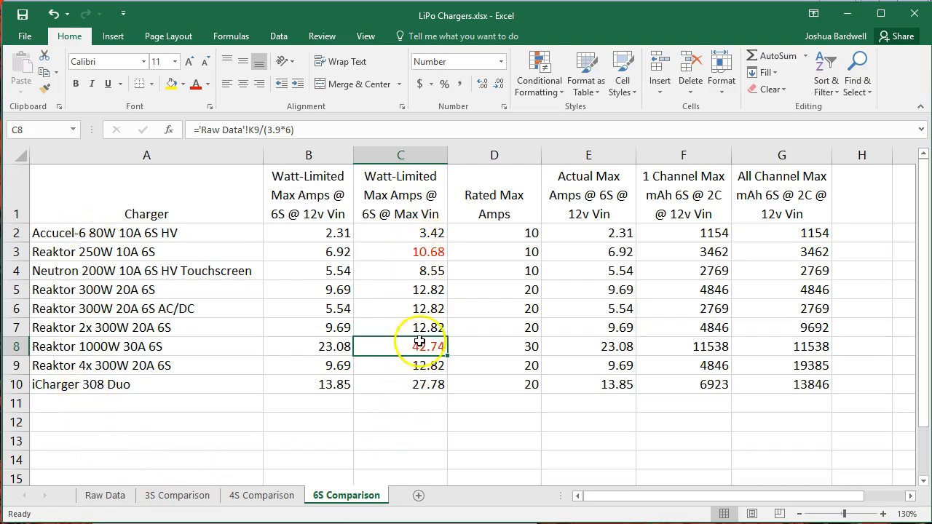
Return to the 4S Comparison sheet and check the Reaktor 1000W rated max amps of 30
left_click(262, 495)
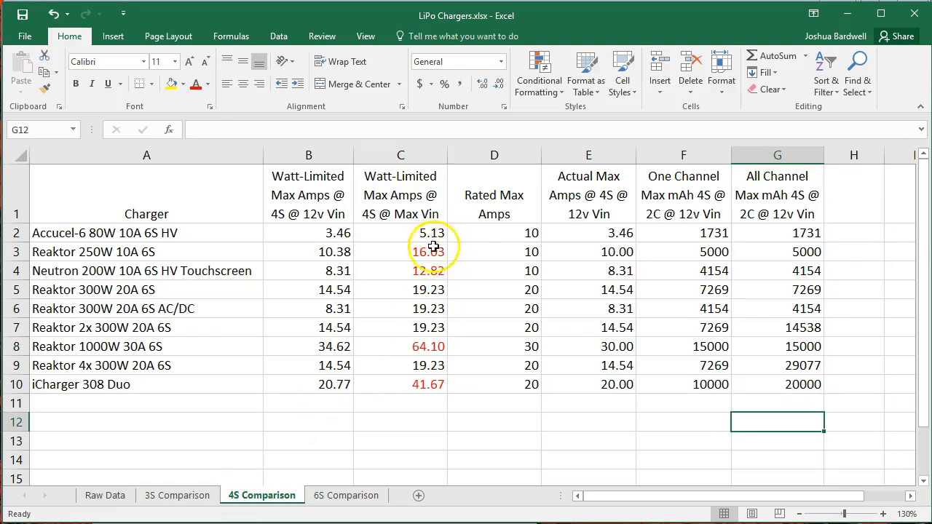
left_click(494, 346)
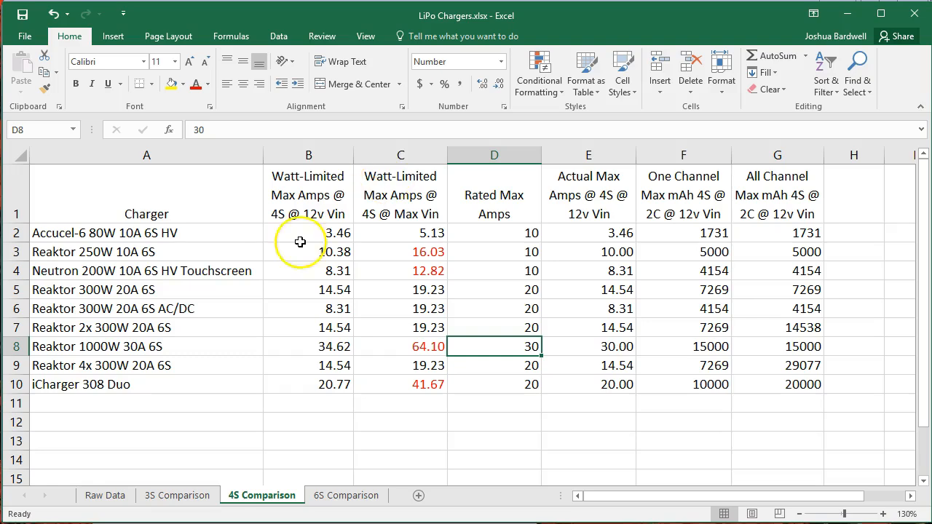
mouse_move(98, 298)
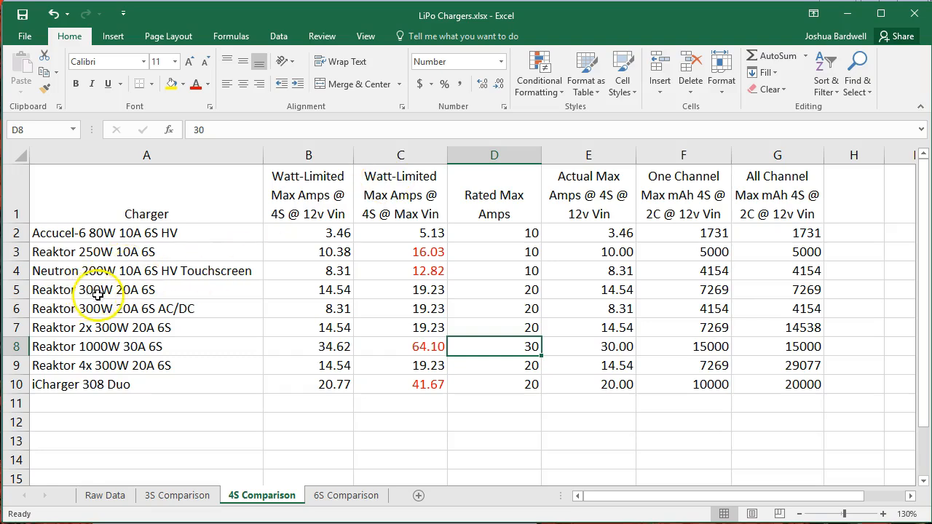
mouse_move(530, 297)
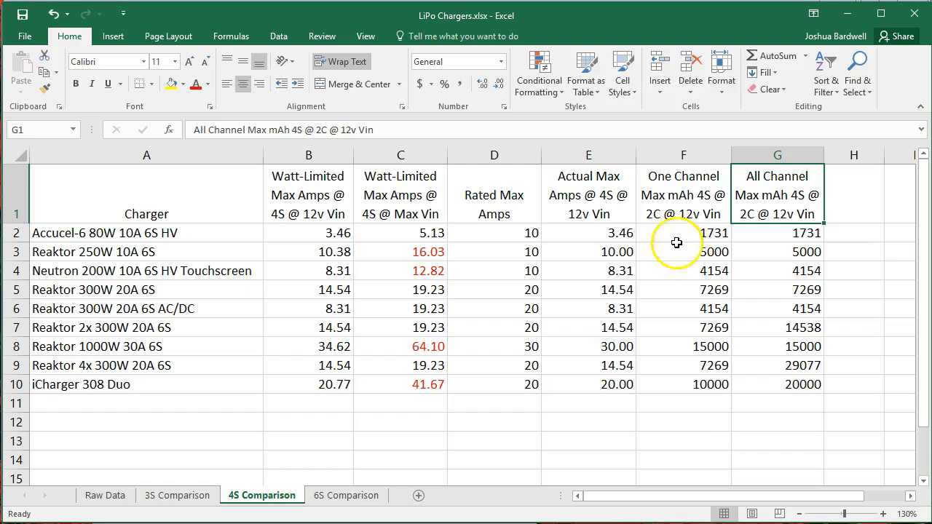
mouse_move(692, 224)
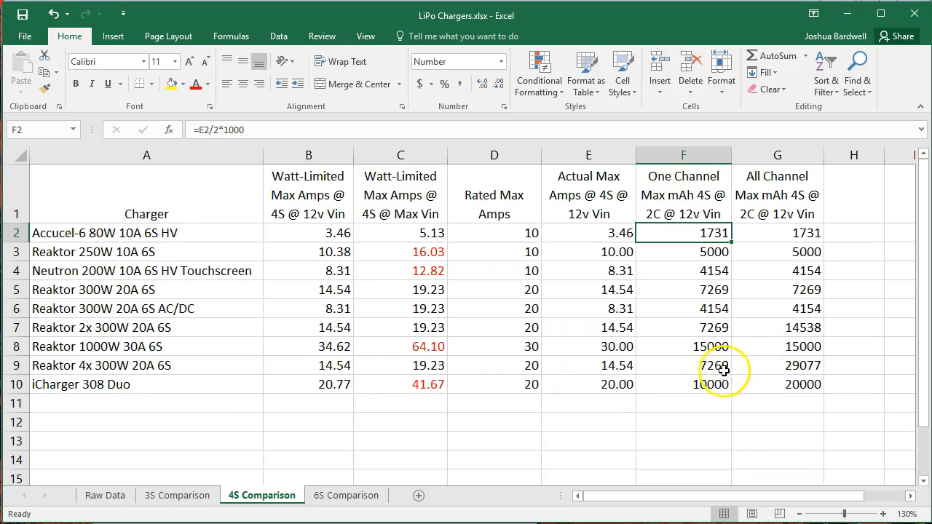
mouse_move(102, 425)
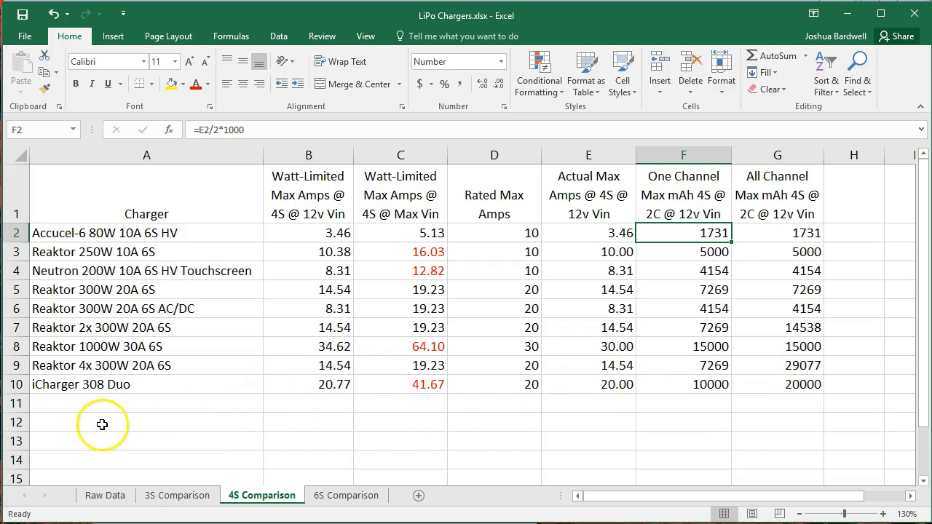